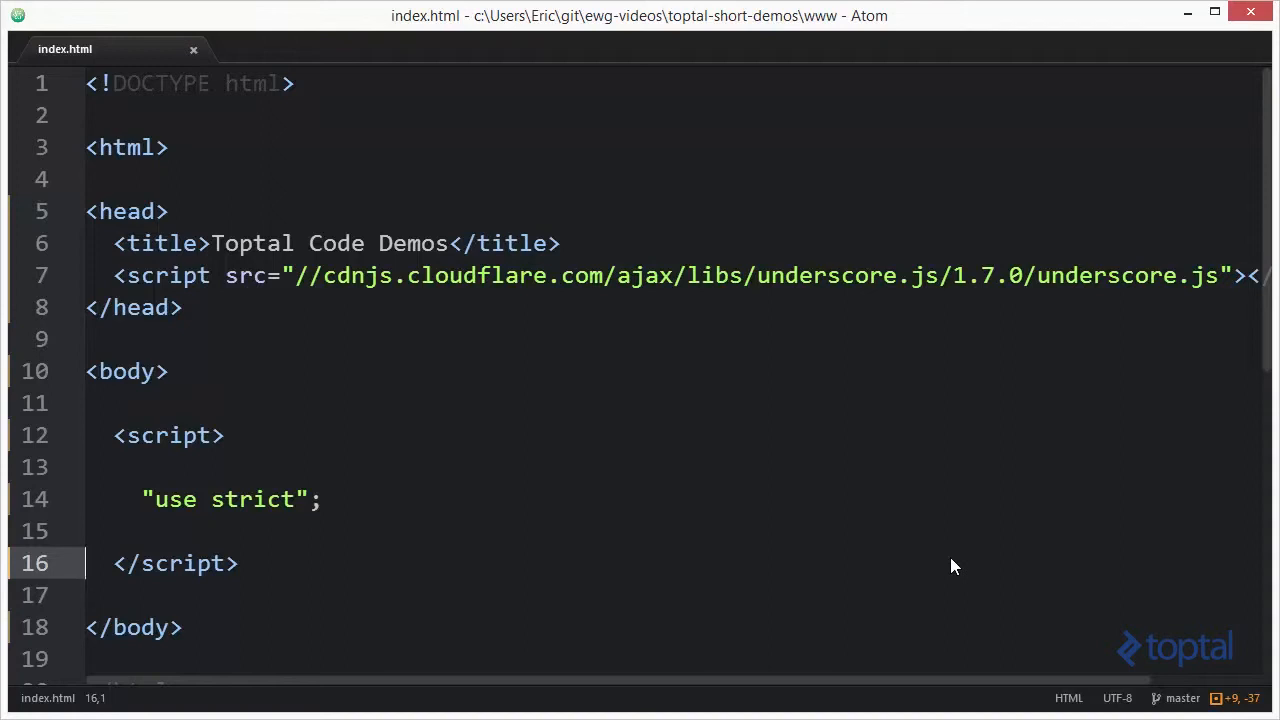
pyautogui.moveTo(880, 428)
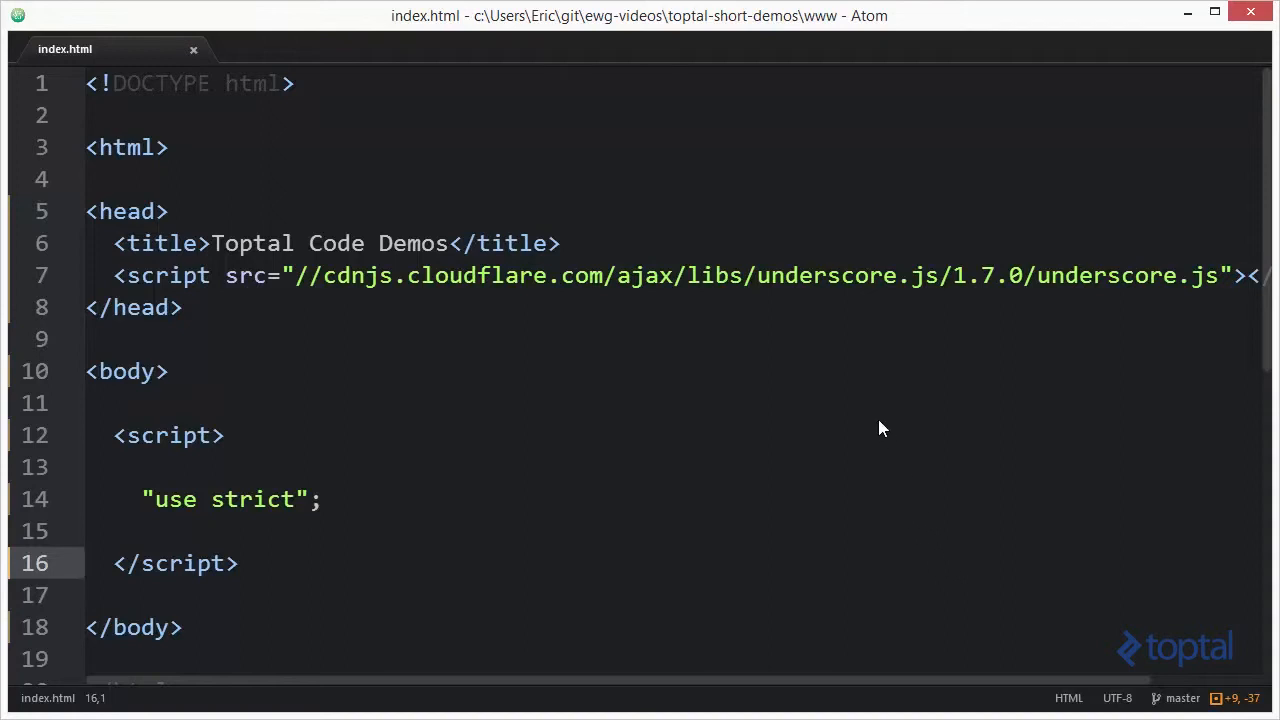
pyautogui.moveTo(744, 333)
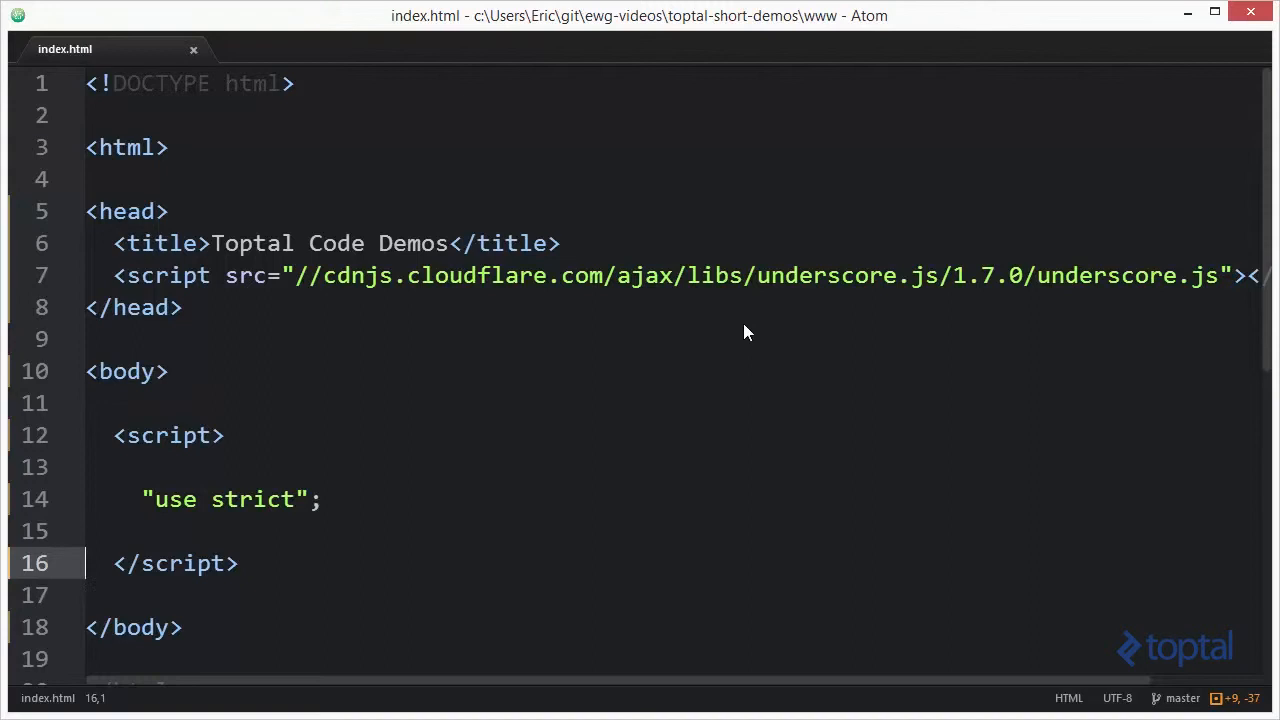
pyautogui.moveTo(437, 312)
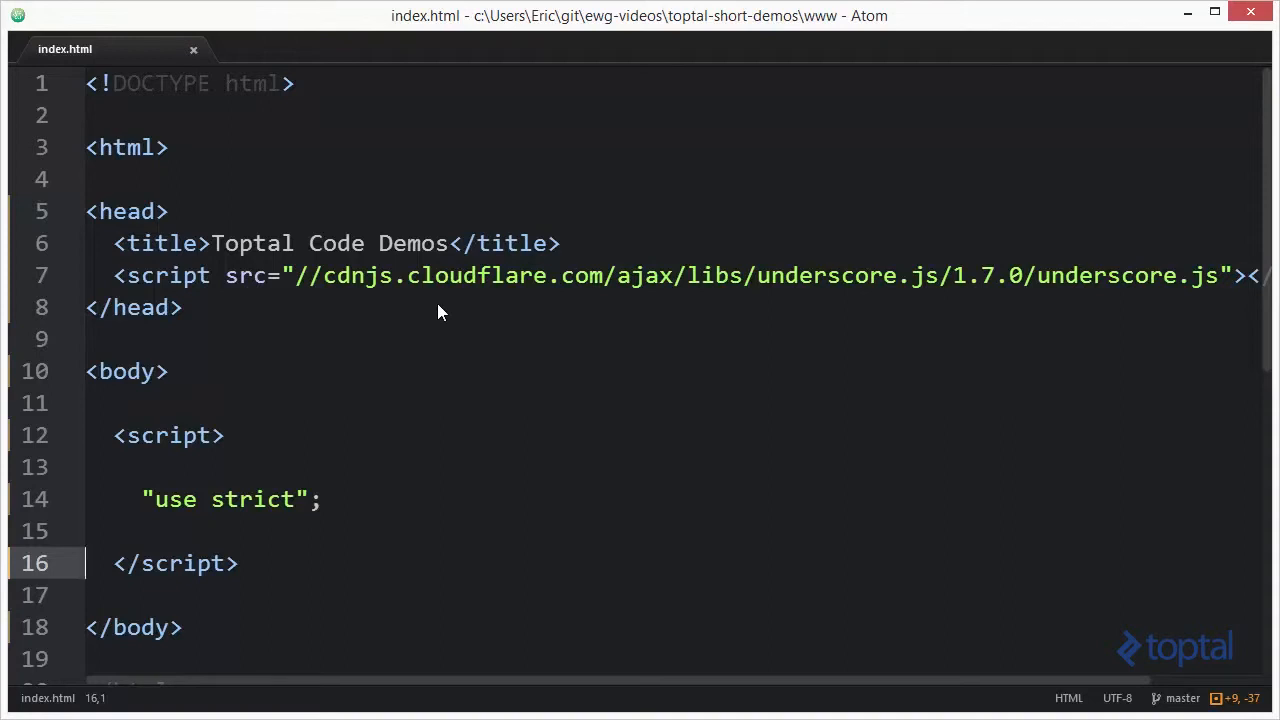
pyautogui.moveTo(399, 485)
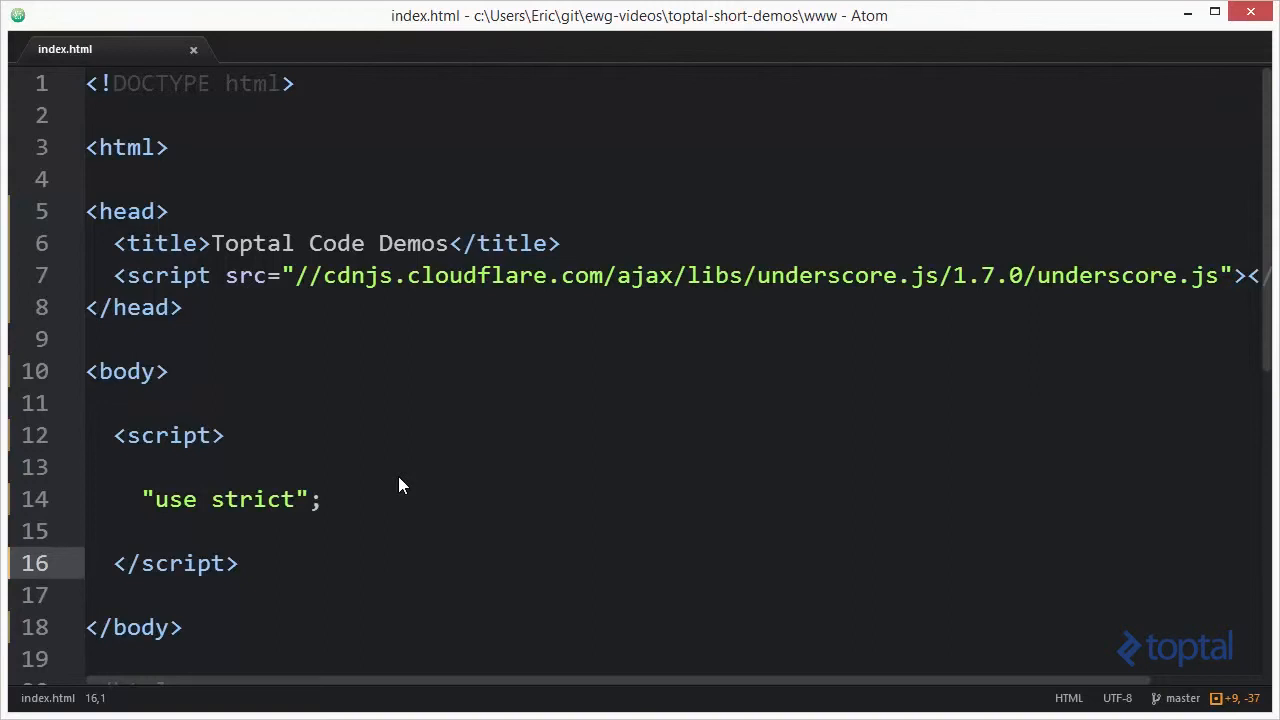
# - Add var nums = _.range(20); and console.dir(nums); after the "use strict" line
pyautogui.scroll(-3)
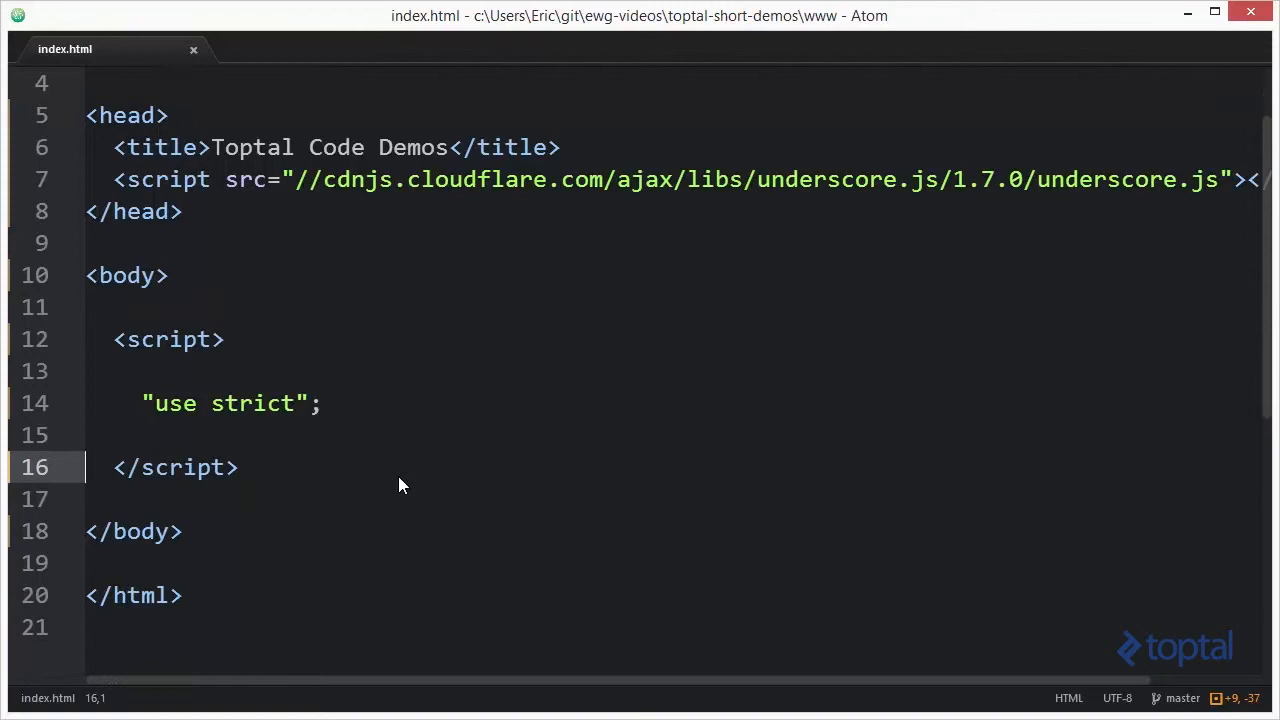
pyautogui.click(390, 403)
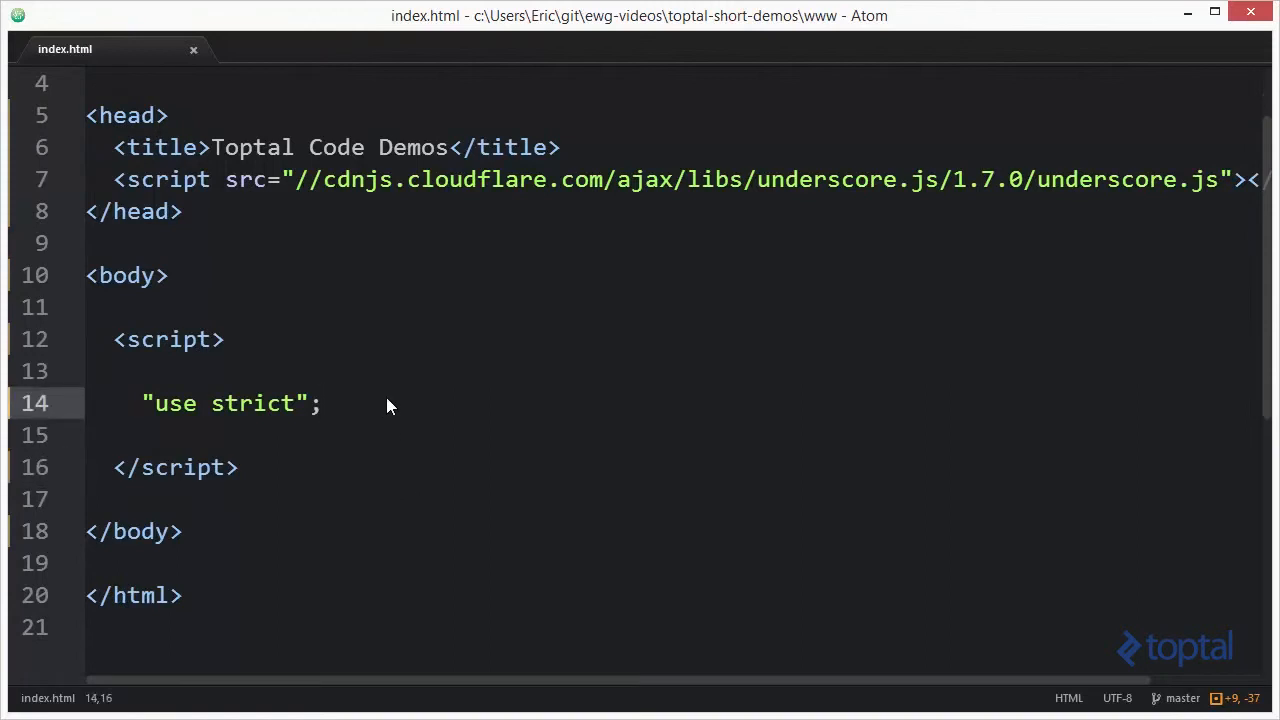
pyautogui.press('enter')
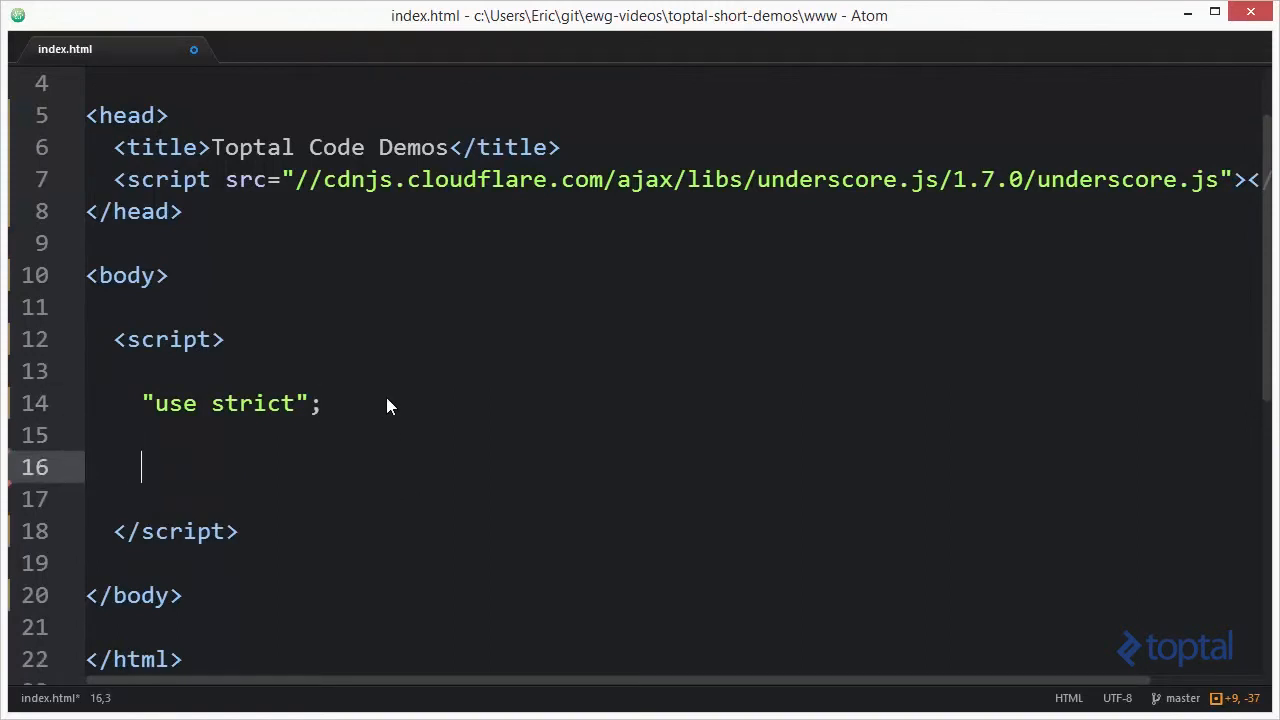
pyautogui.write('var n')
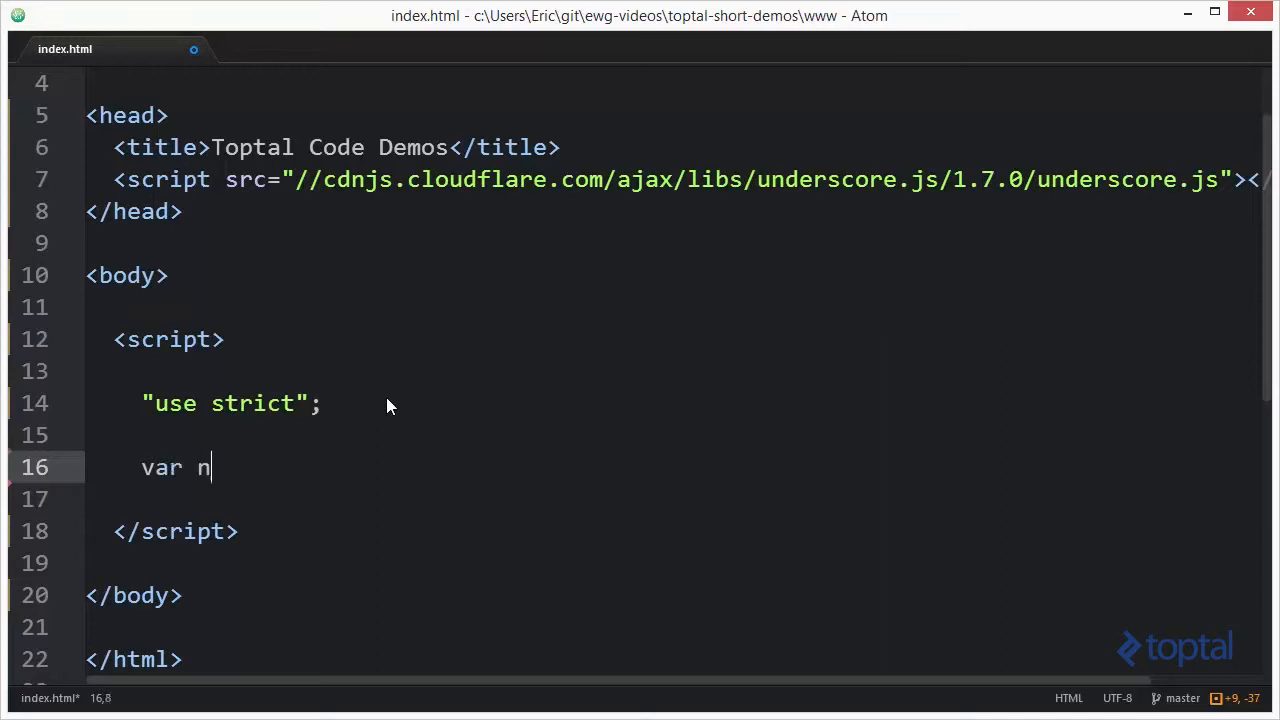
pyautogui.write('ums =')
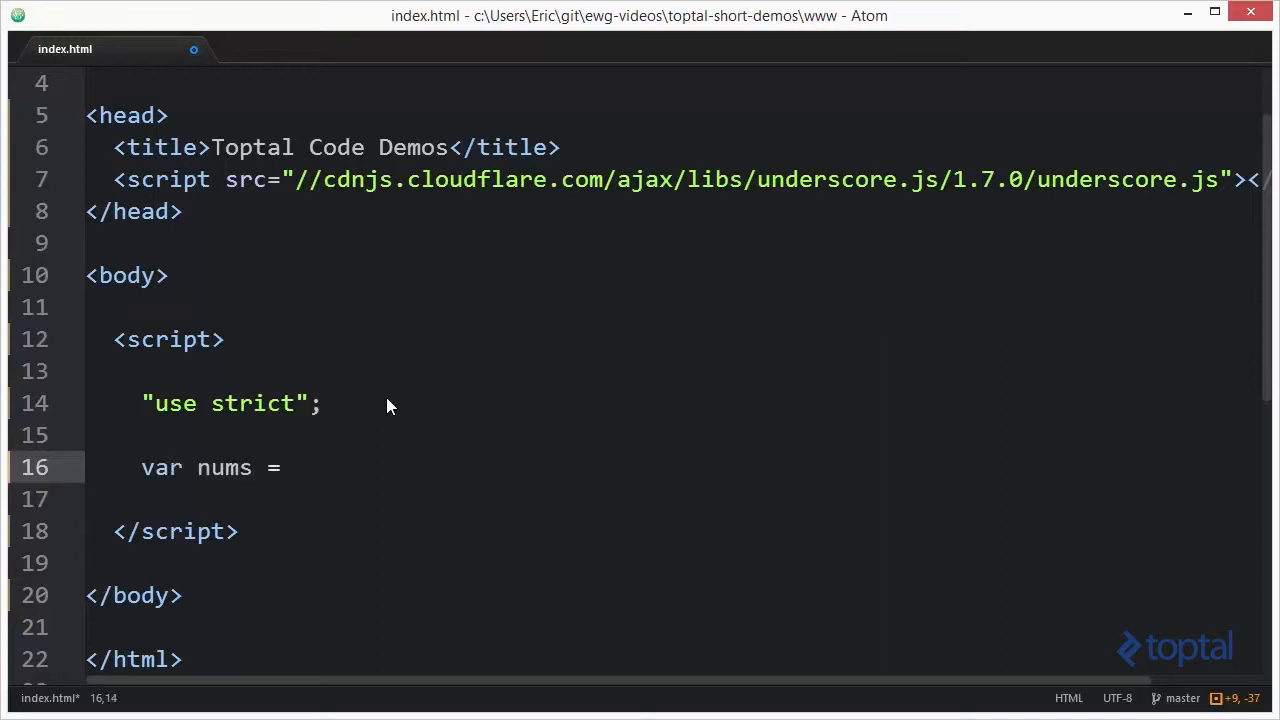
pyautogui.write('_.range')
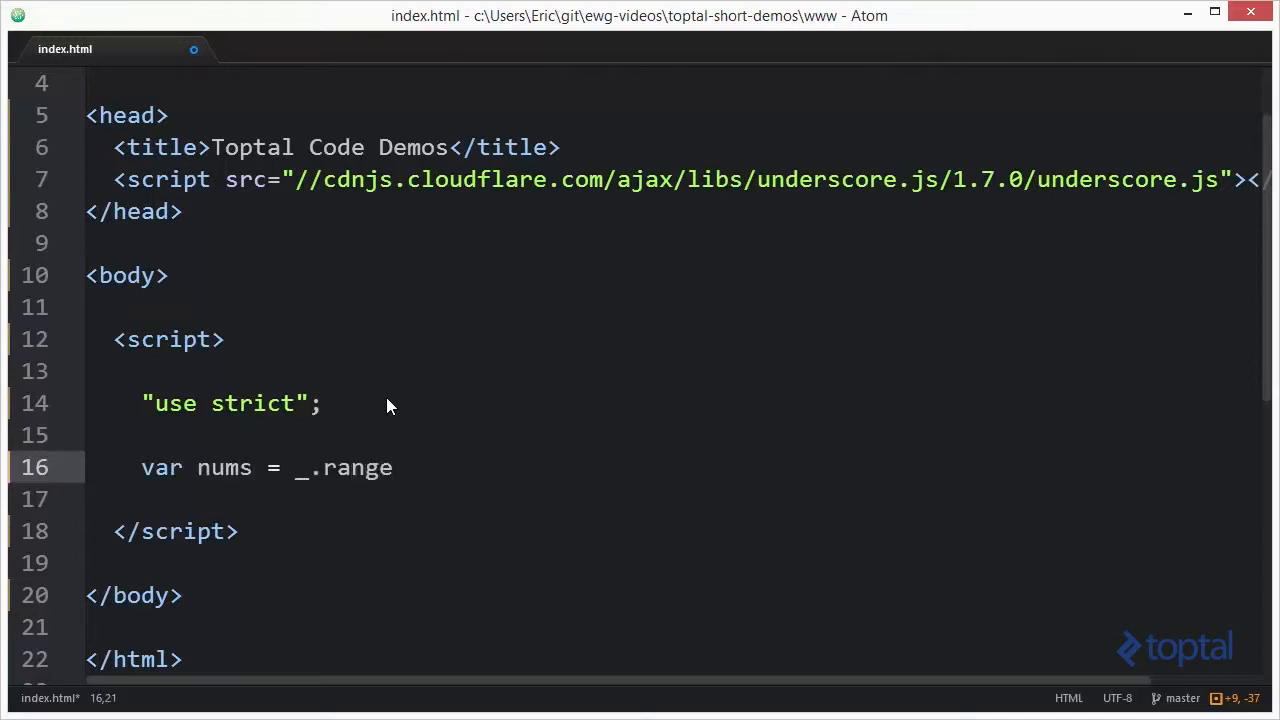
pyautogui.write('()')
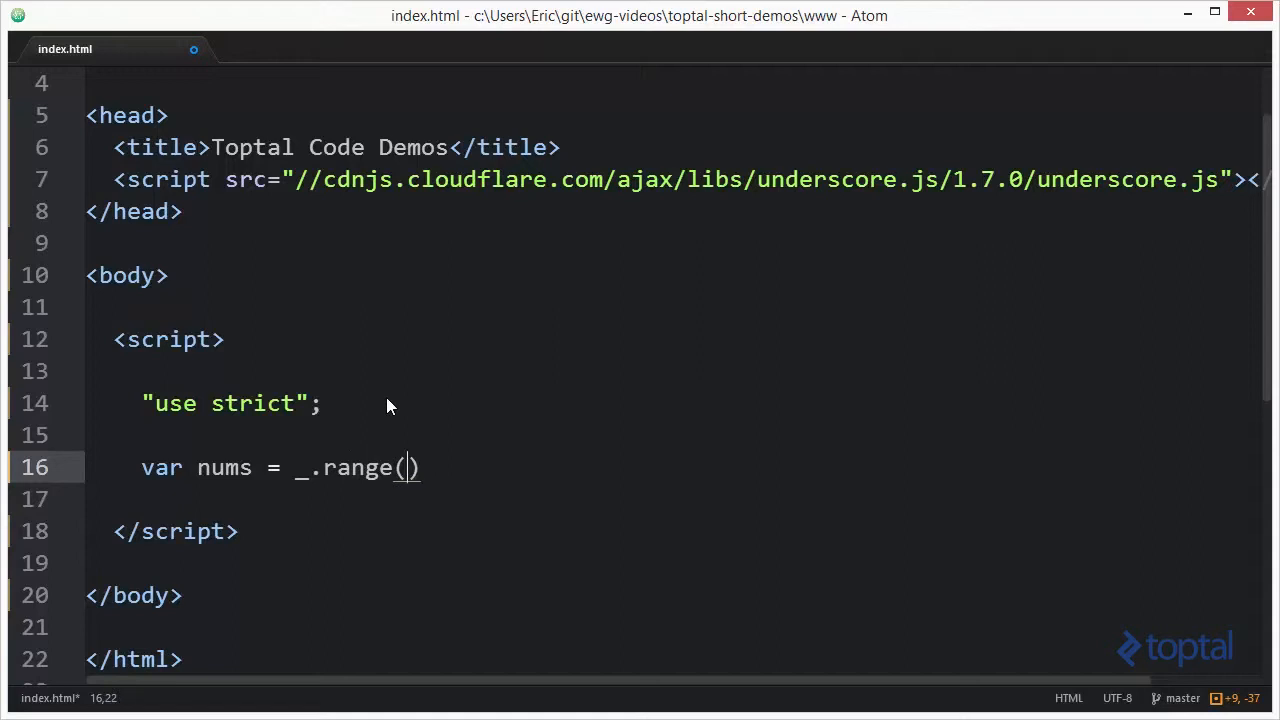
pyautogui.write('20')
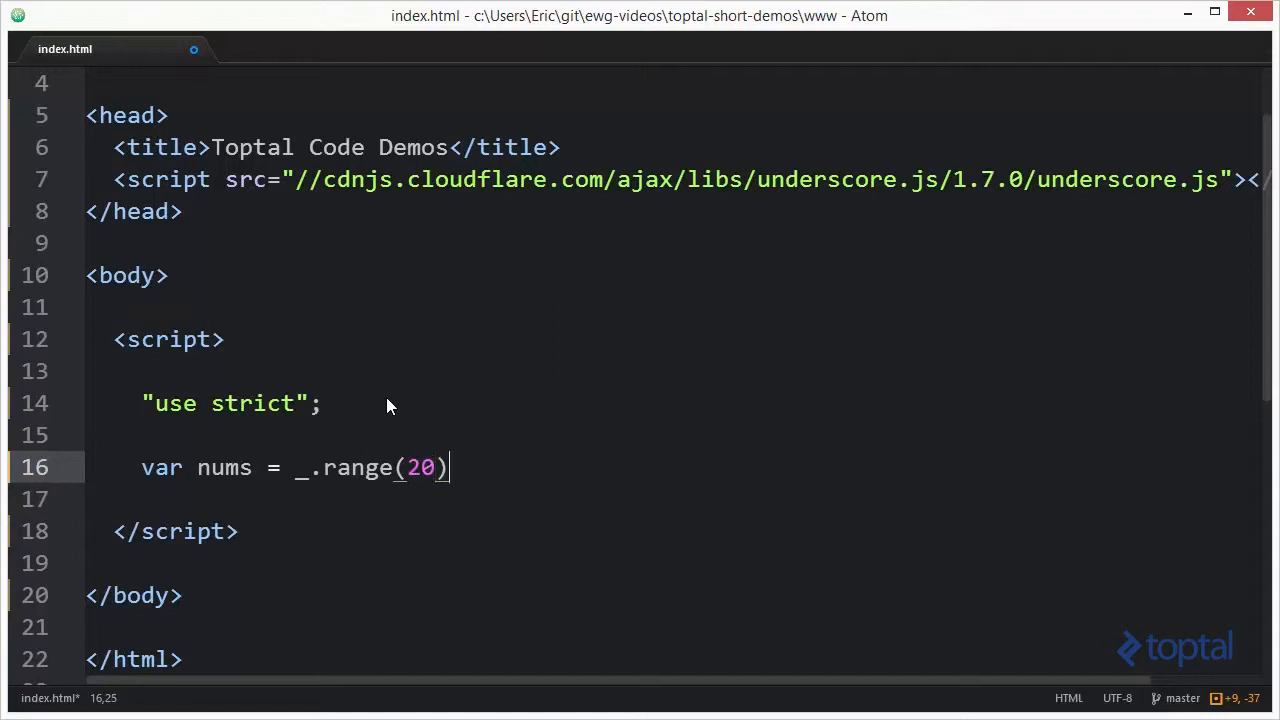
pyautogui.write(';')
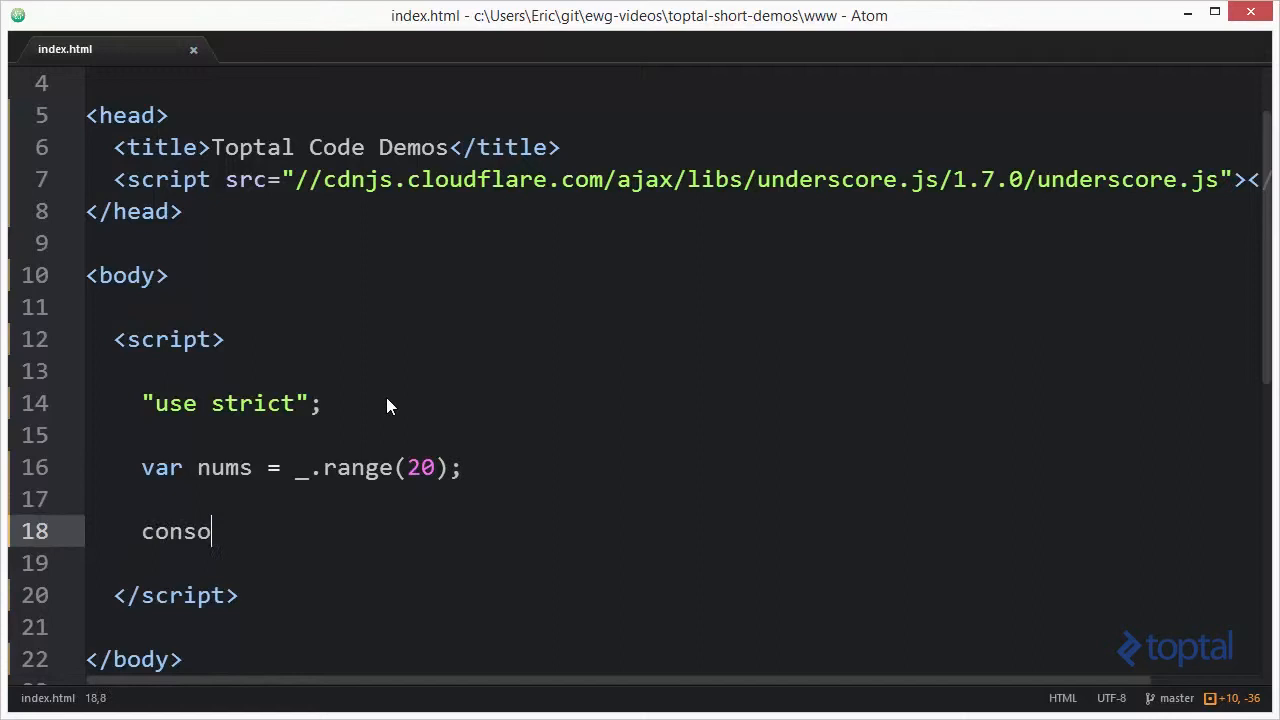
pyautogui.write('le.dir()')
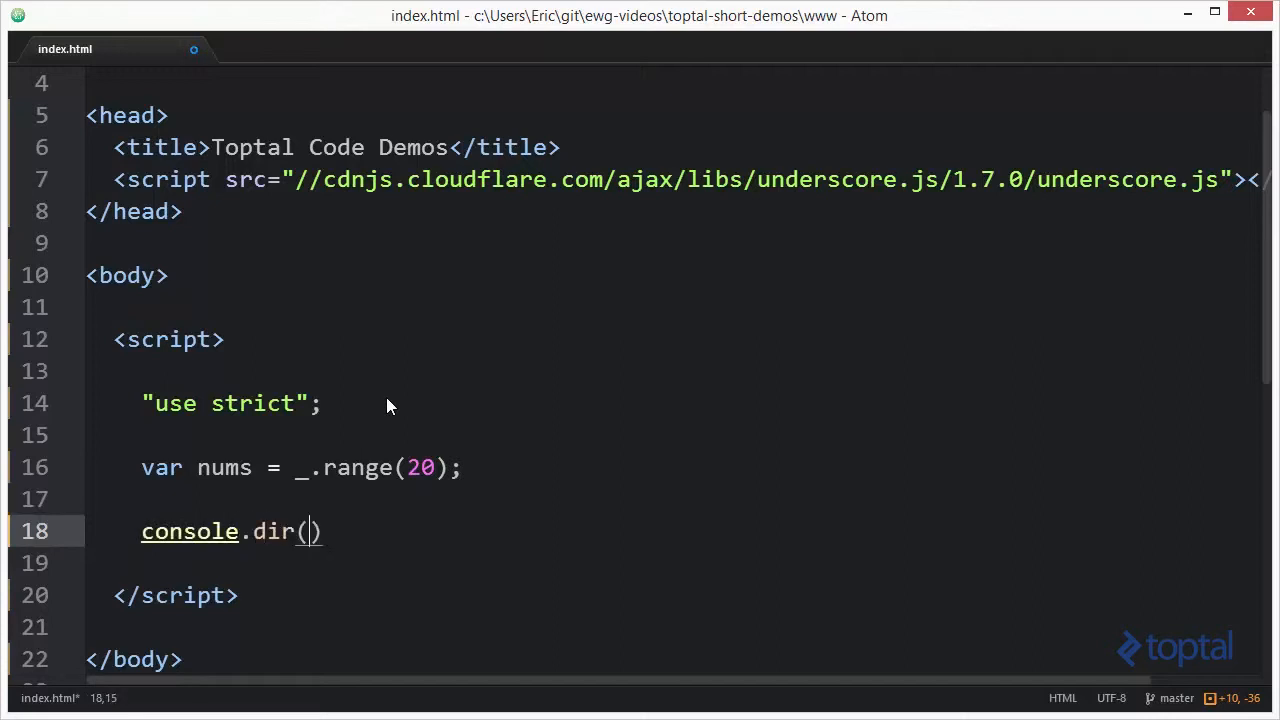
pyautogui.write('nums);')
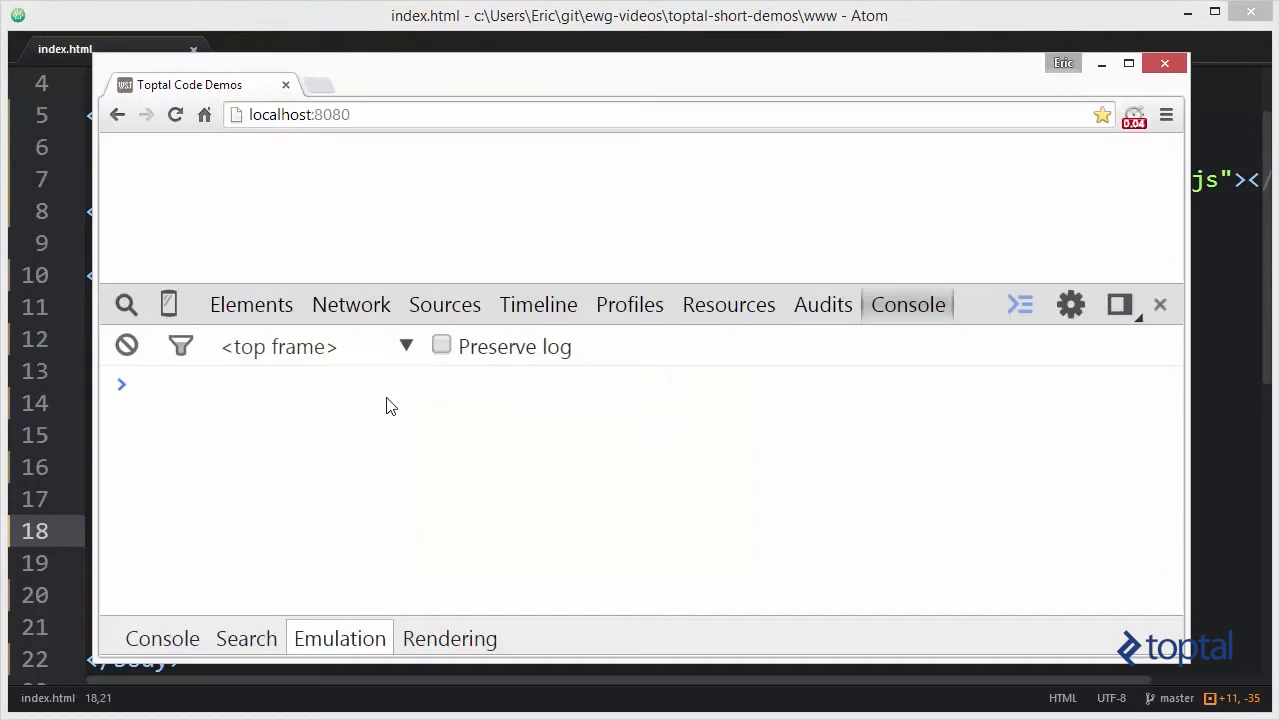
# - Reload localhost:8080 and expand the Array[20] logged in the console
pyautogui.press('Return')
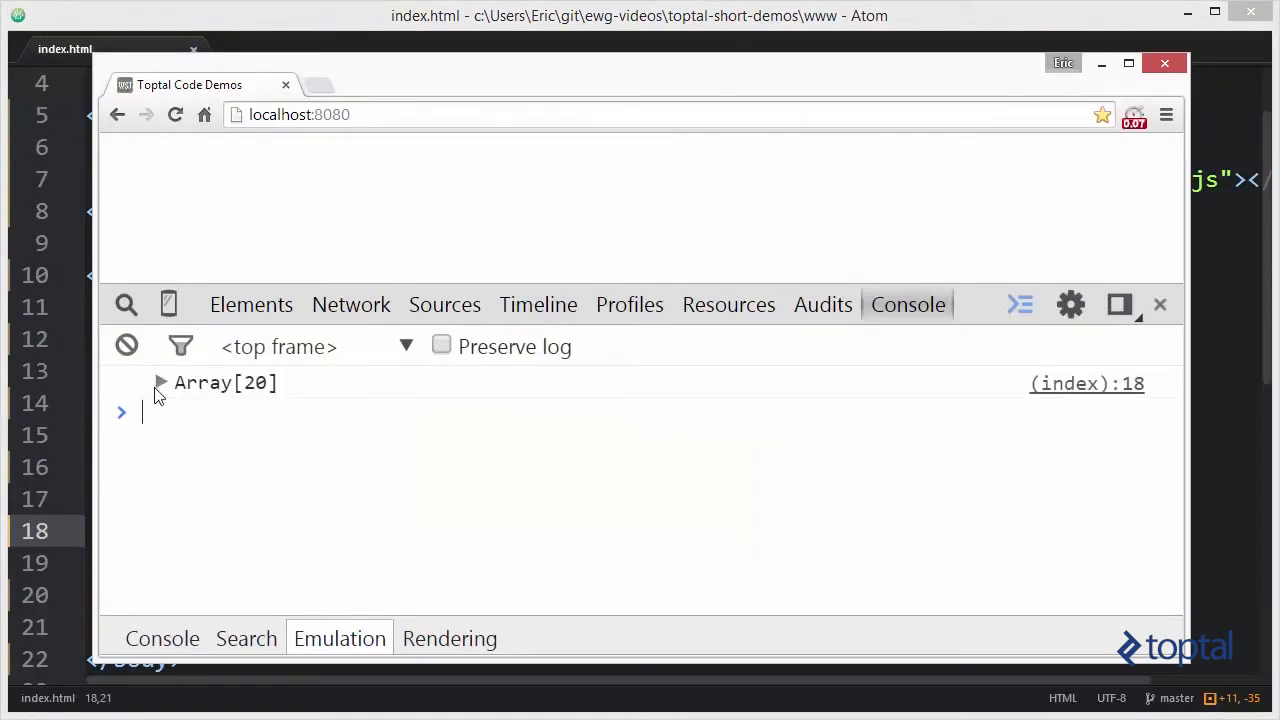
pyautogui.click(160, 382)
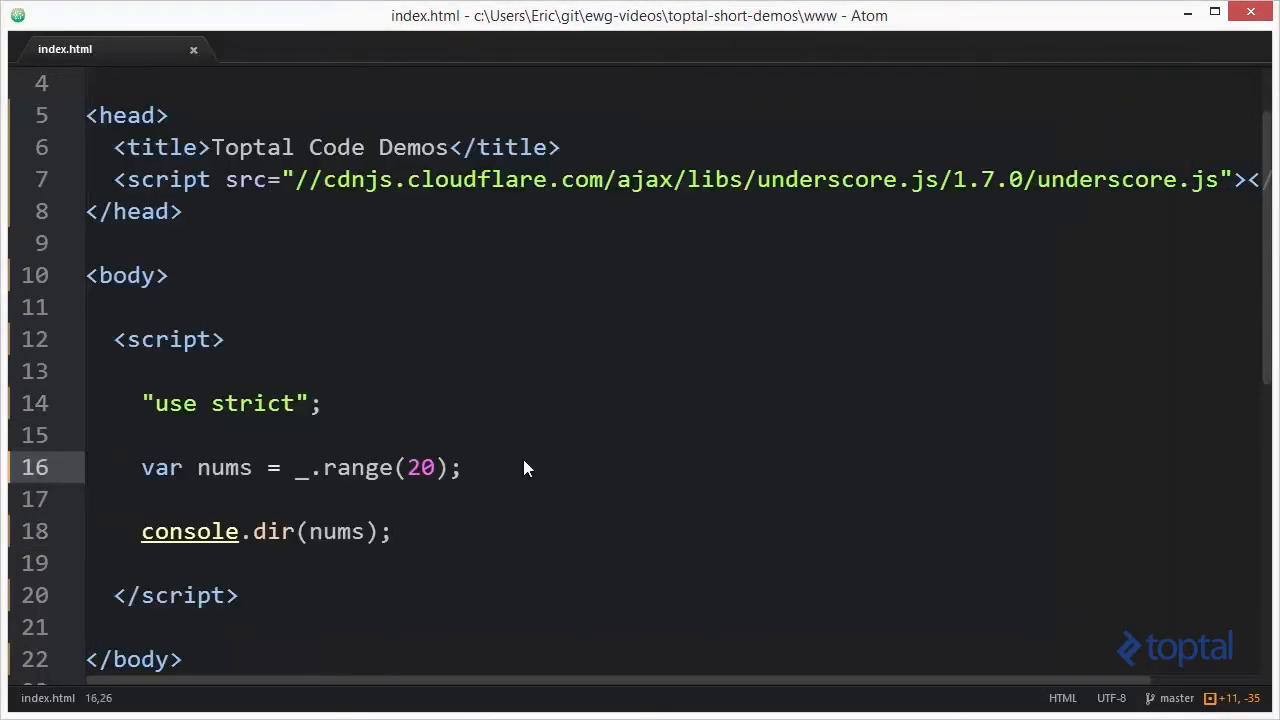
# - Back in Atom, place the cursor at the end of the "use strict" line
pyautogui.click(462, 467)
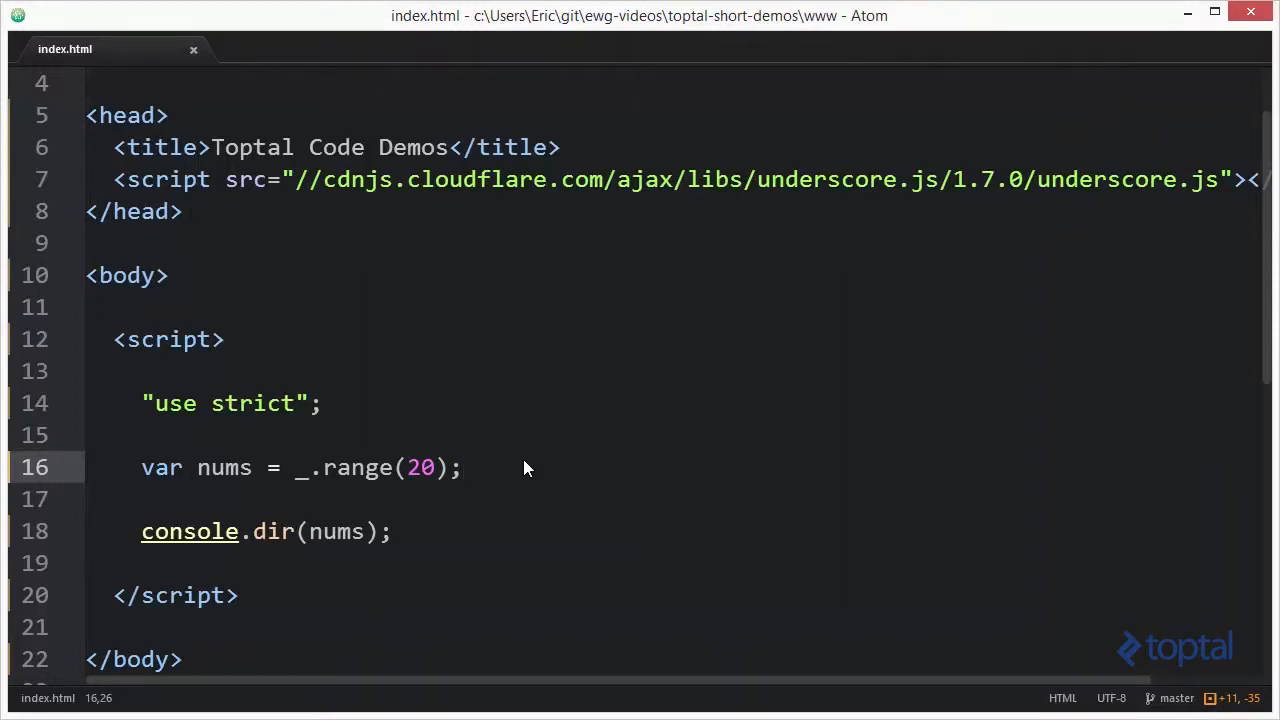
pyautogui.click(460, 467)
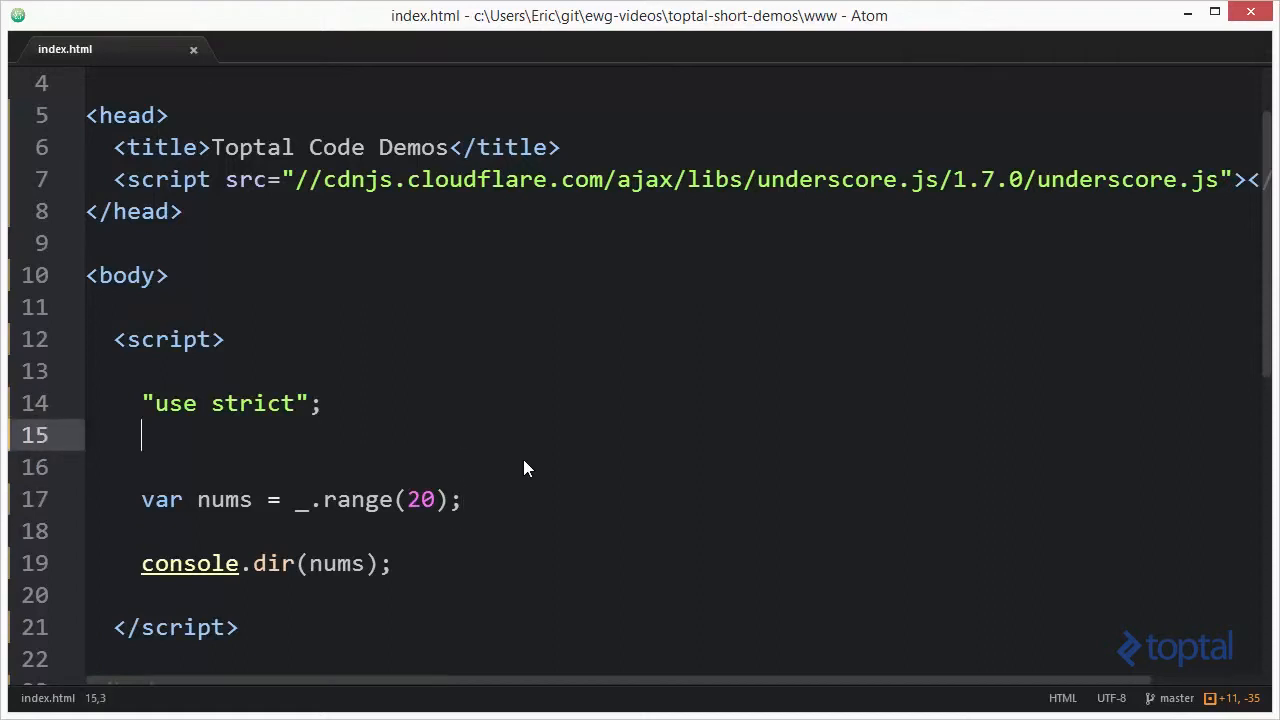
# - Begin declaring a function power(exponent) { on the new line
pyautogui.write('finc')
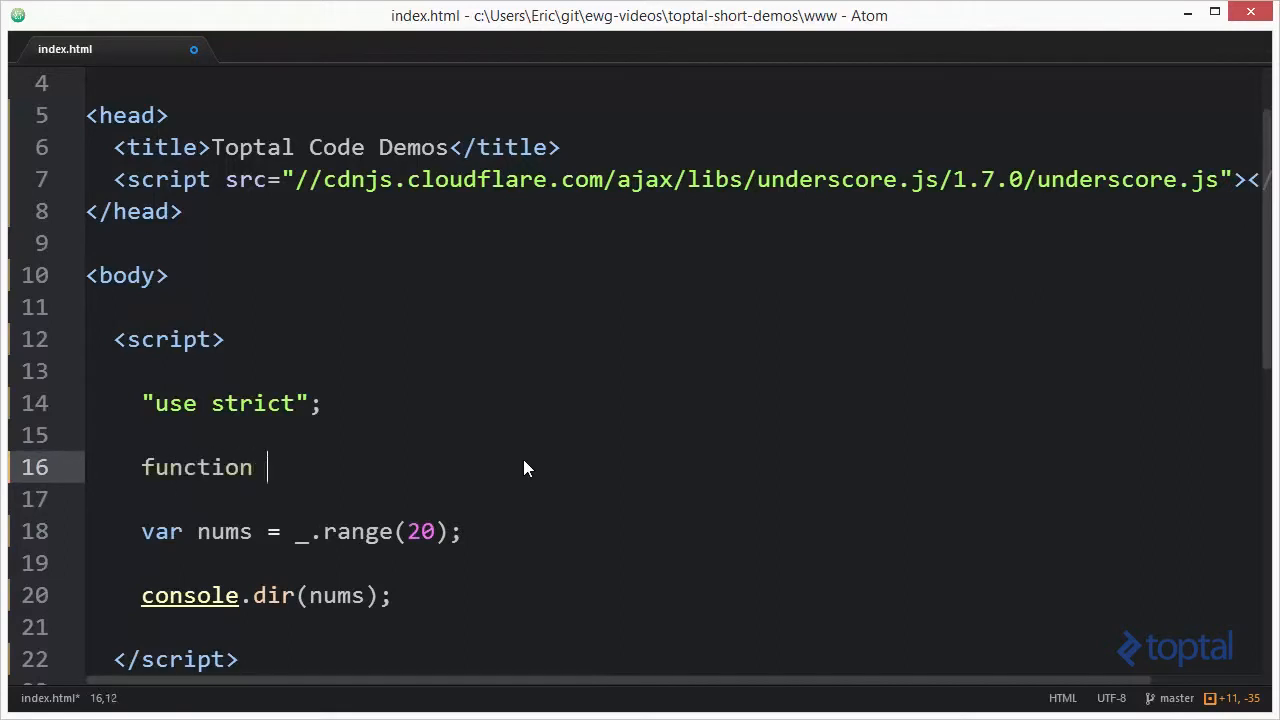
pyautogui.write('power')
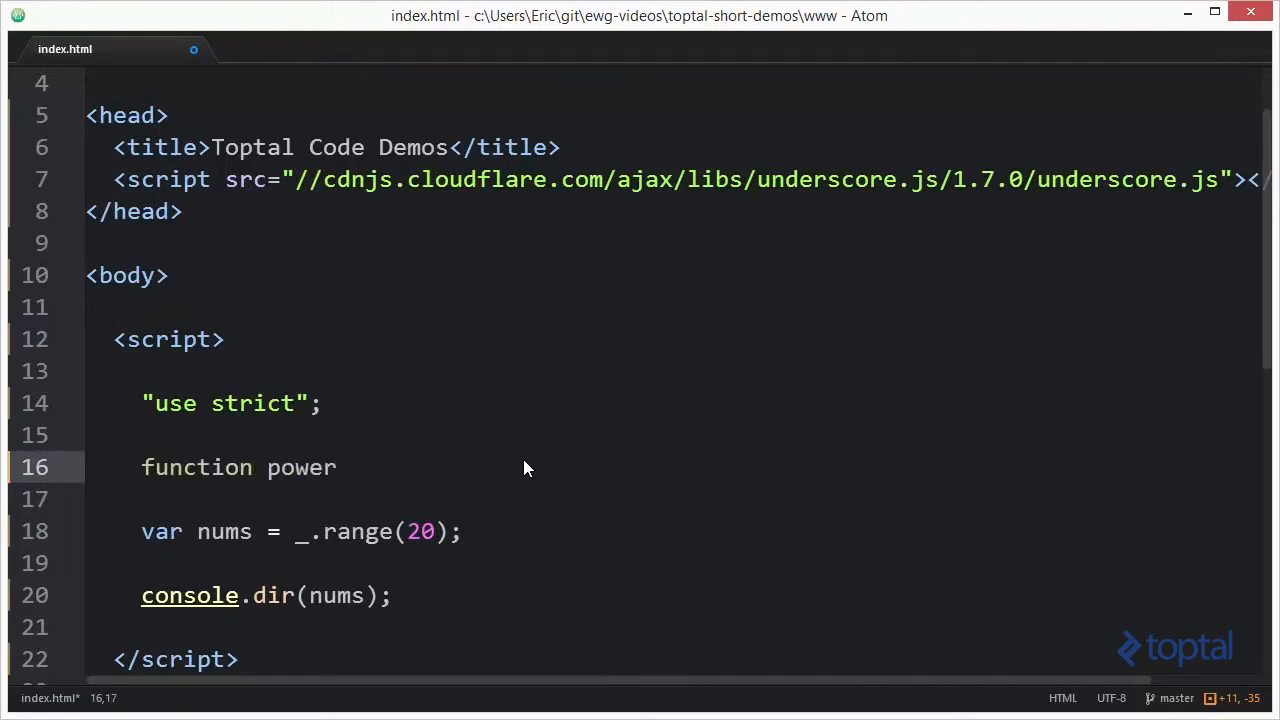
pyautogui.write('()')
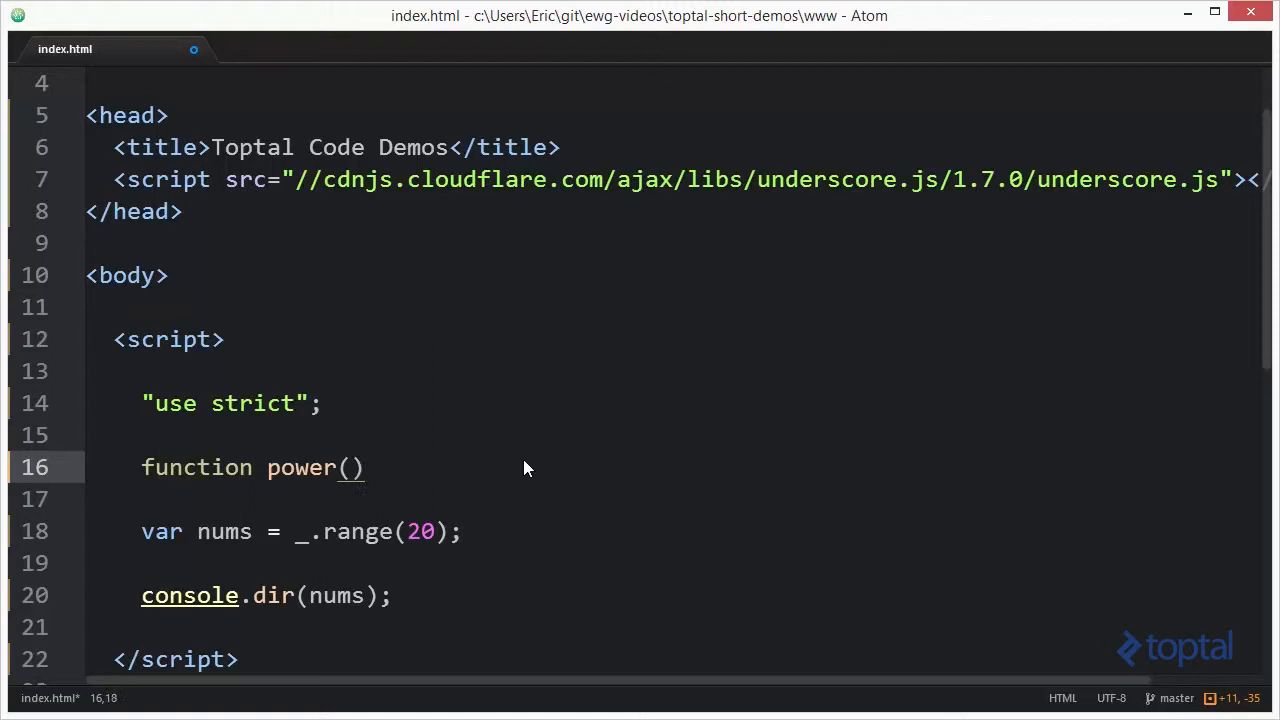
pyautogui.write('expon')
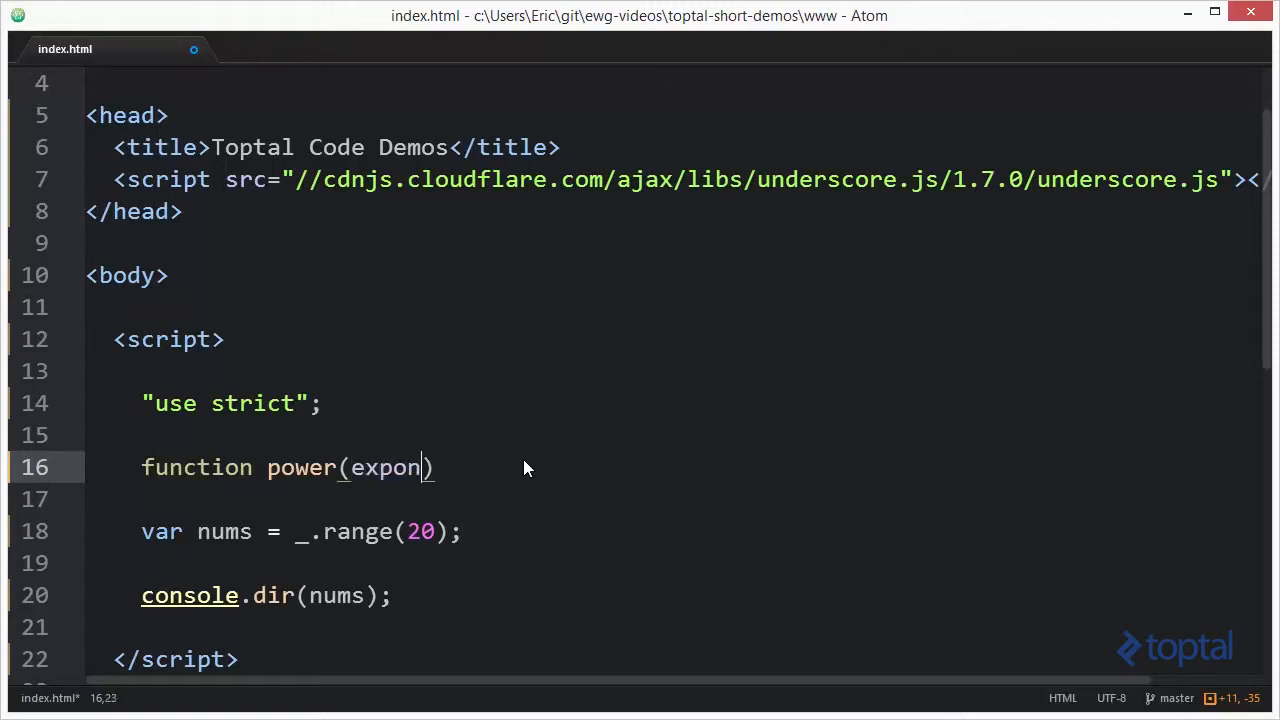
pyautogui.write('ent) {')
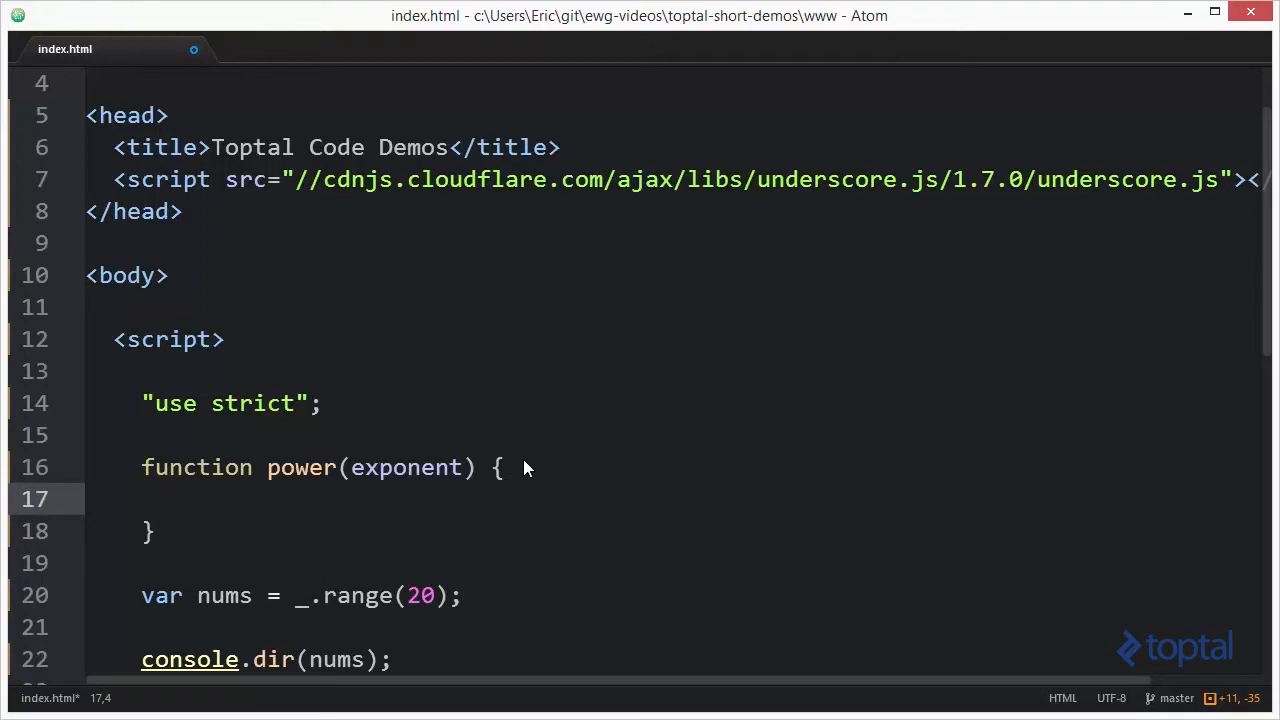
# - Make power return Math.pow(this, exponent);
pyautogui.write('return')
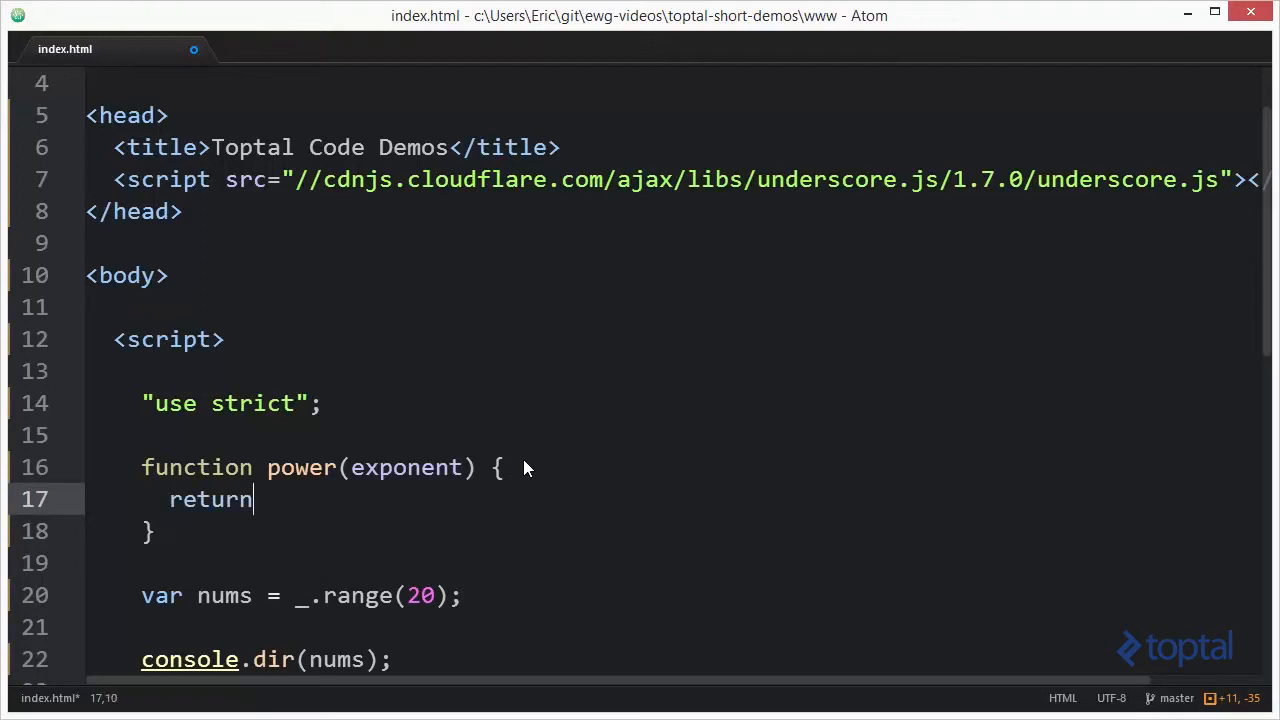
pyautogui.write('M')
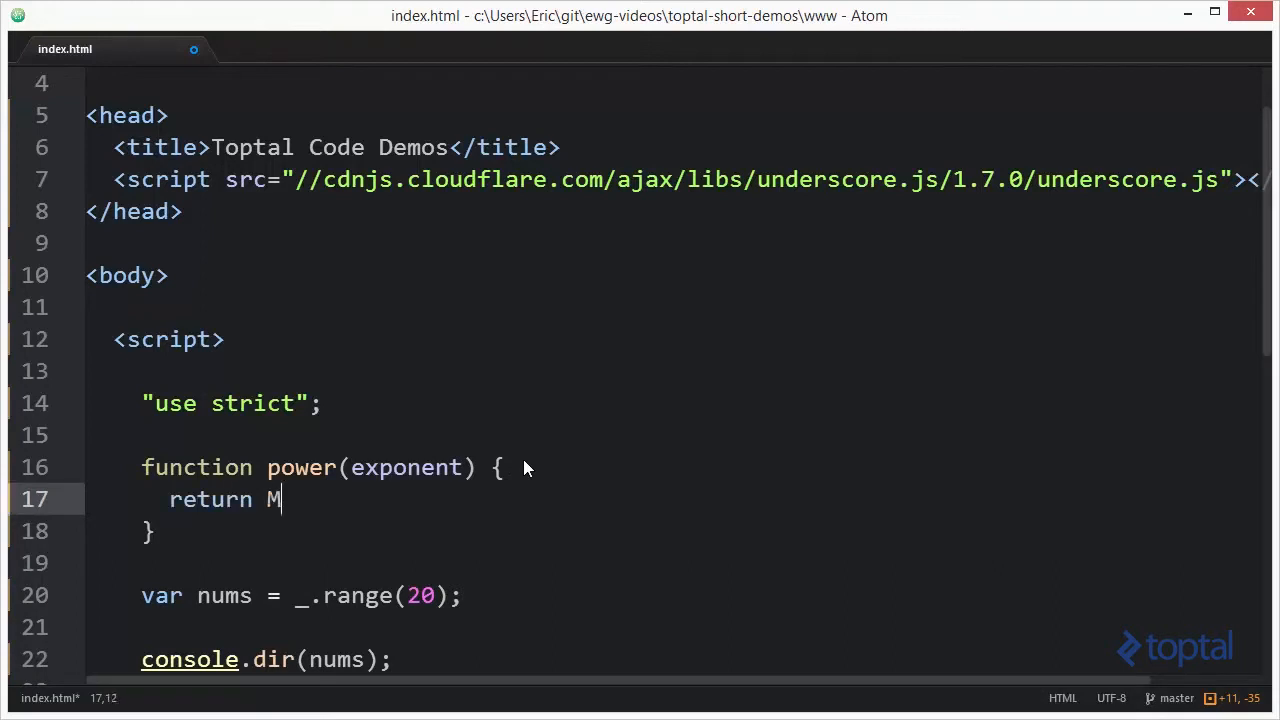
pyautogui.write('ath.pow()')
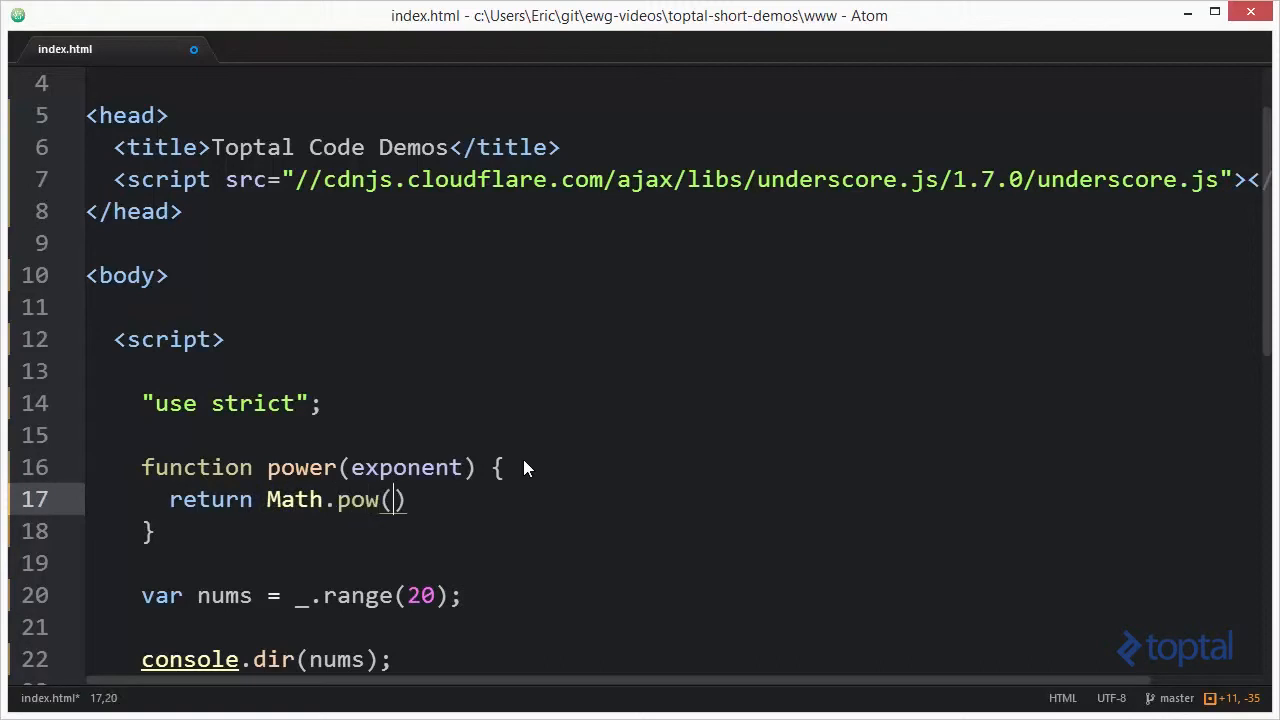
pyautogui.write('this')
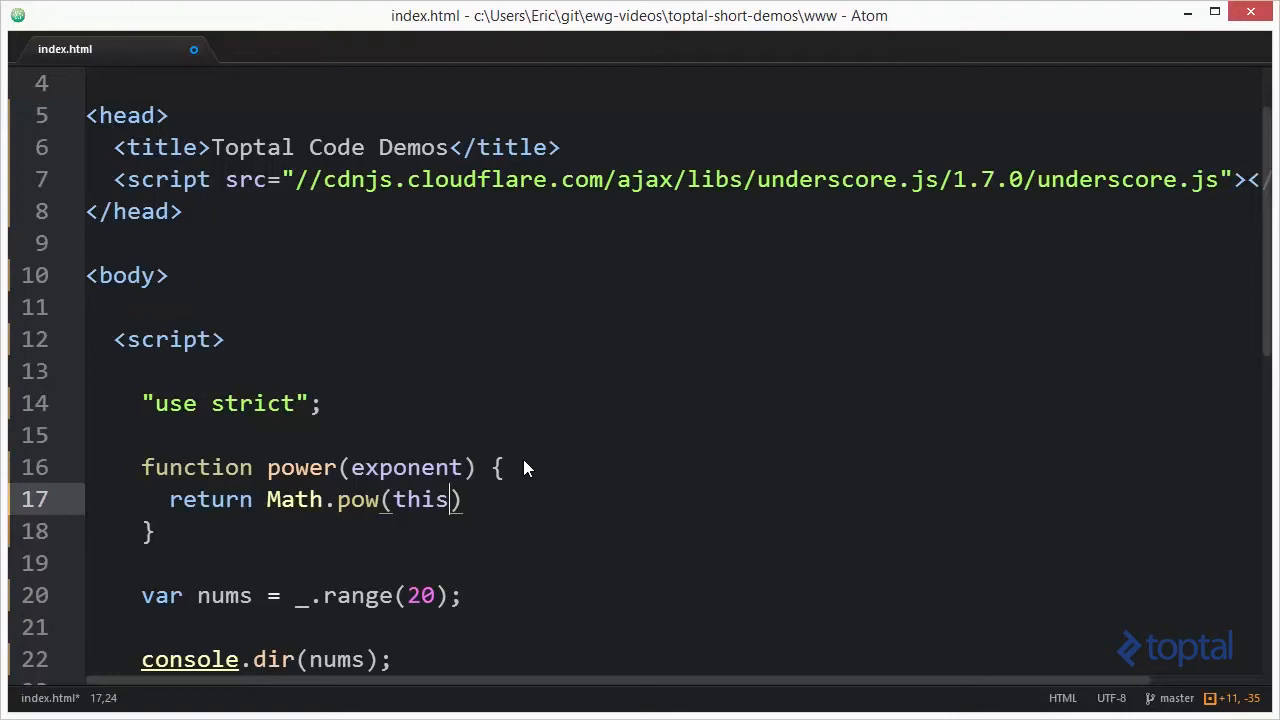
pyautogui.write(', expons')
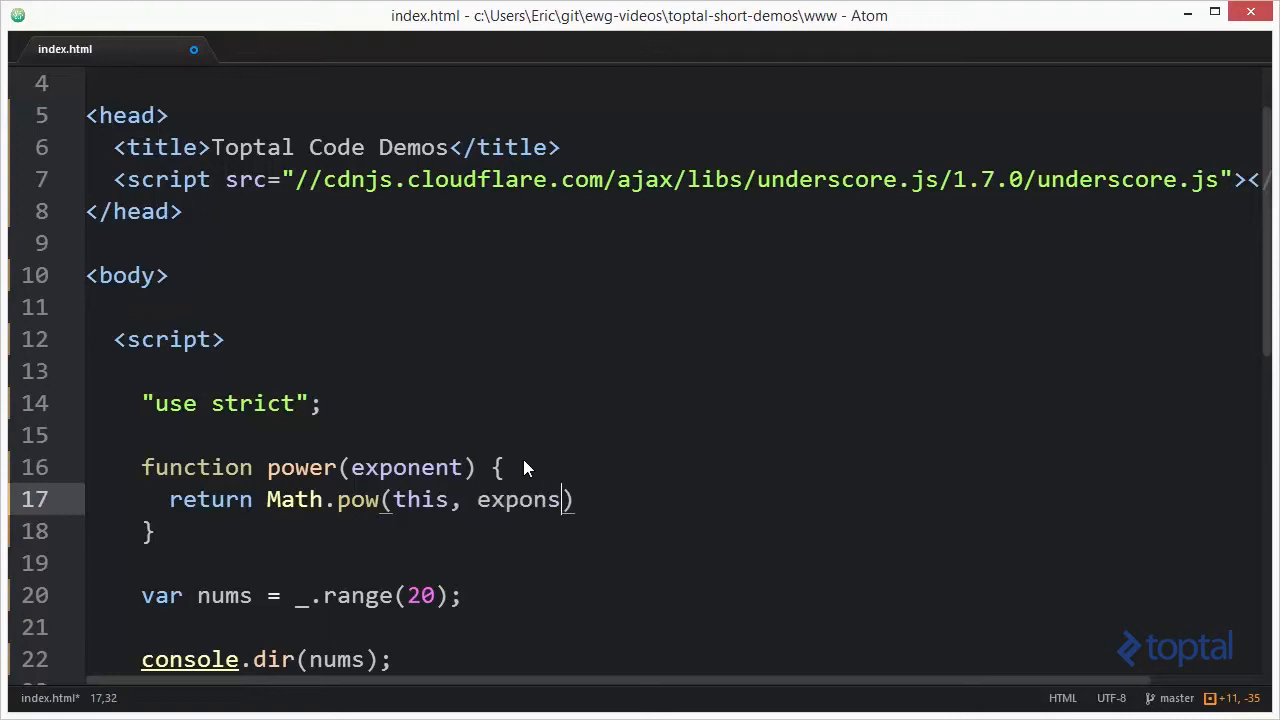
pyautogui.write('ent')
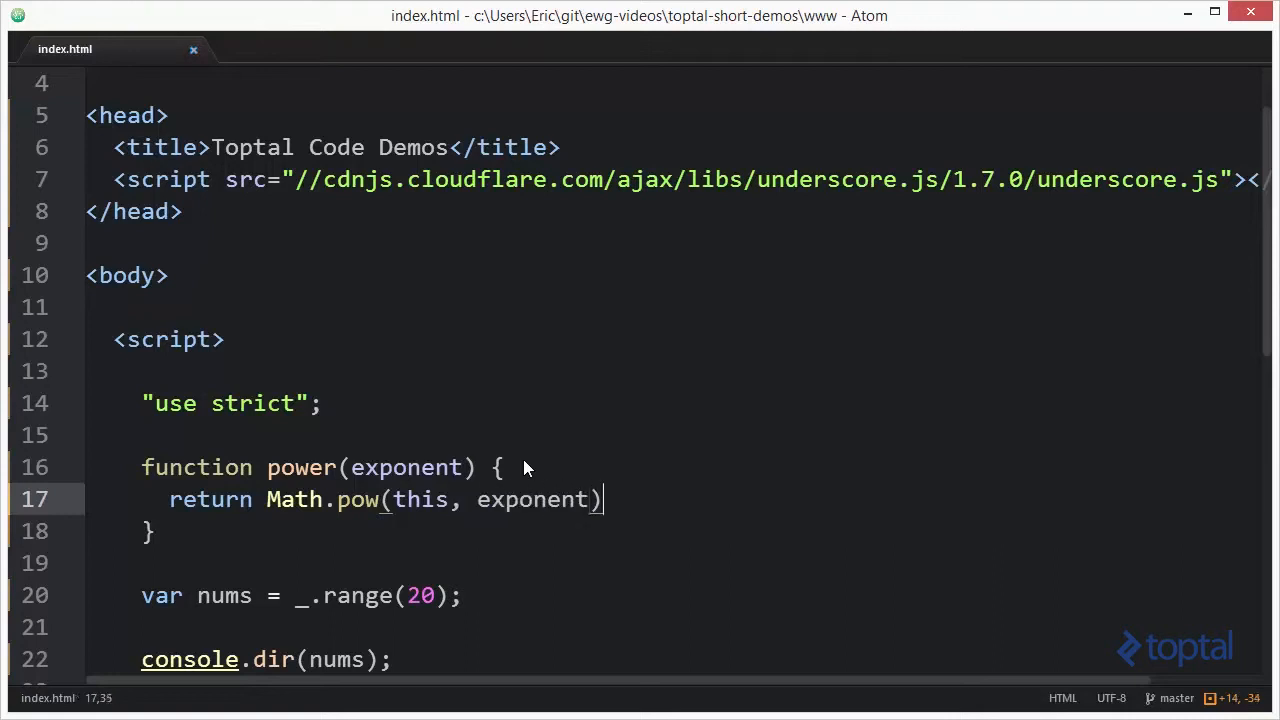
pyautogui.write(';')
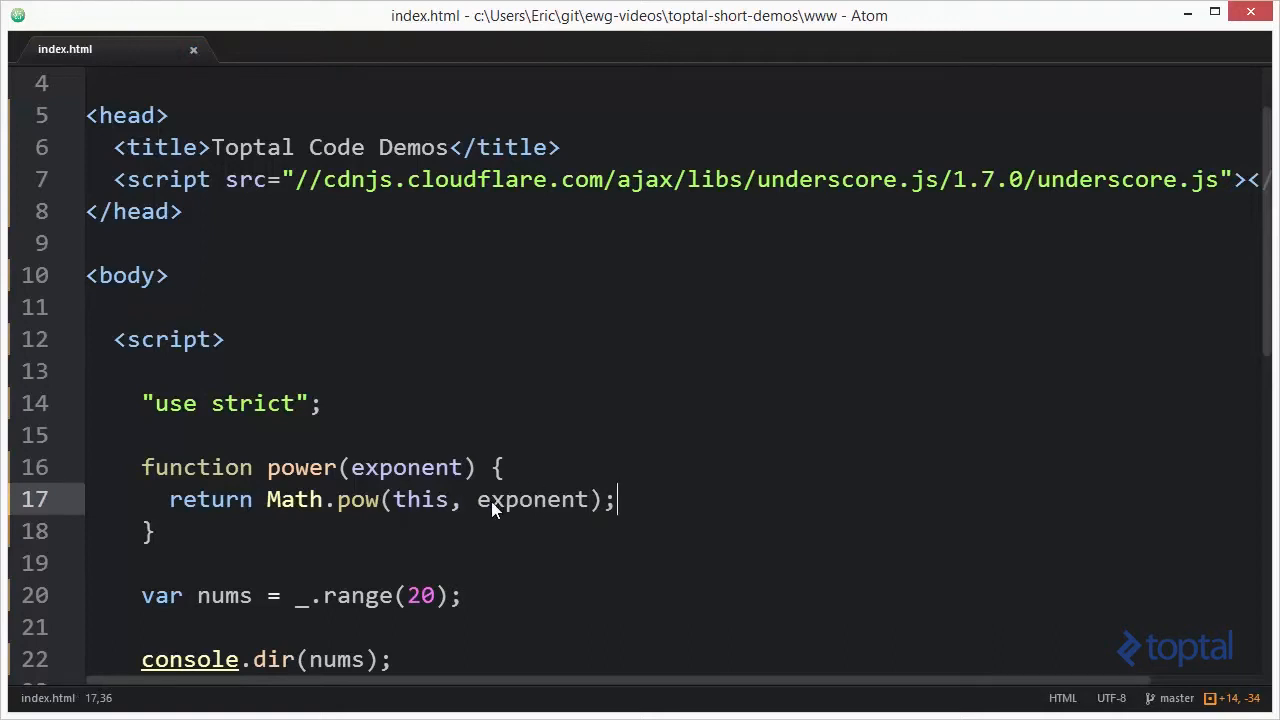
pyautogui.scroll(-3)
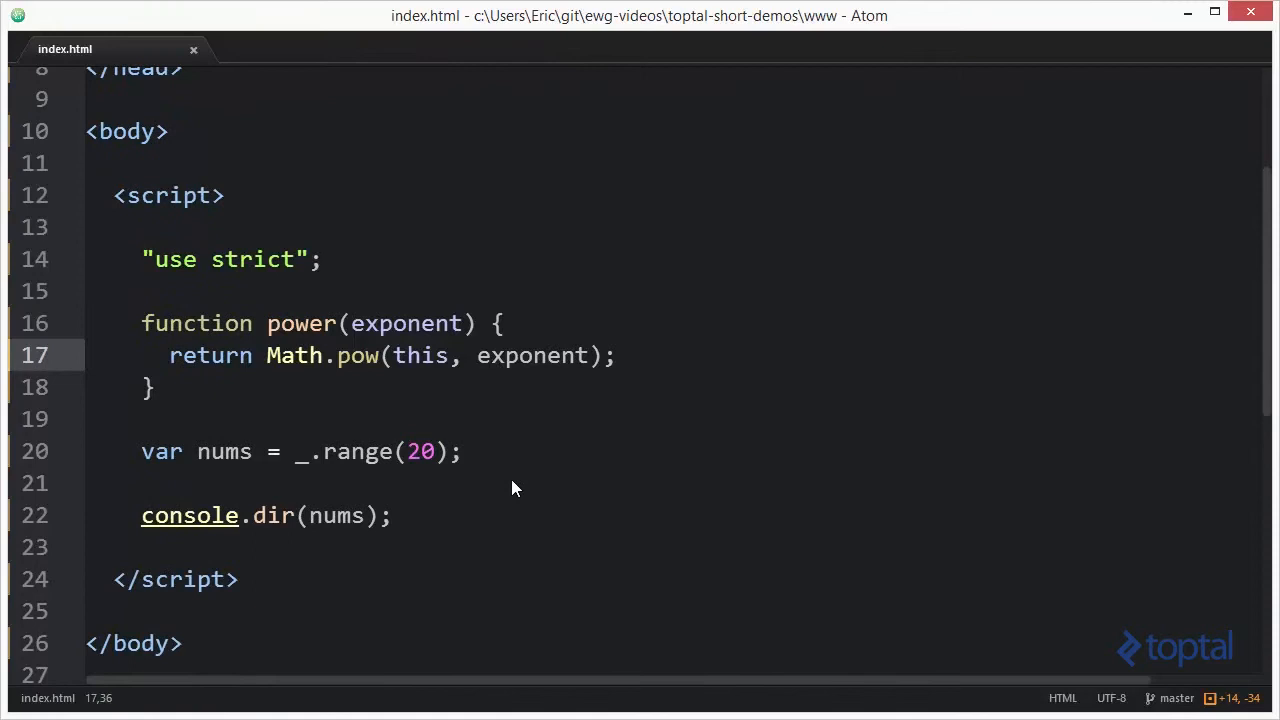
# - Add var result = _.invoke(nums, power, 2) and change console.dir to log result
pyautogui.press('enter')
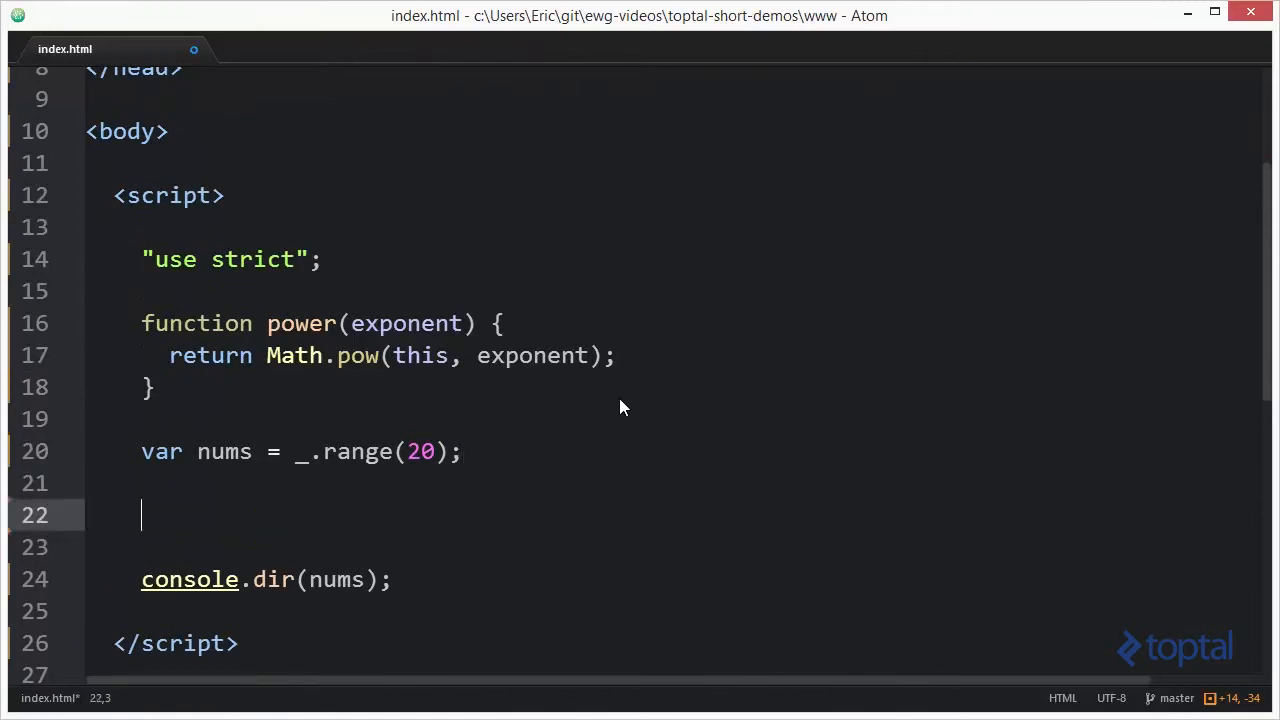
pyautogui.write('var')
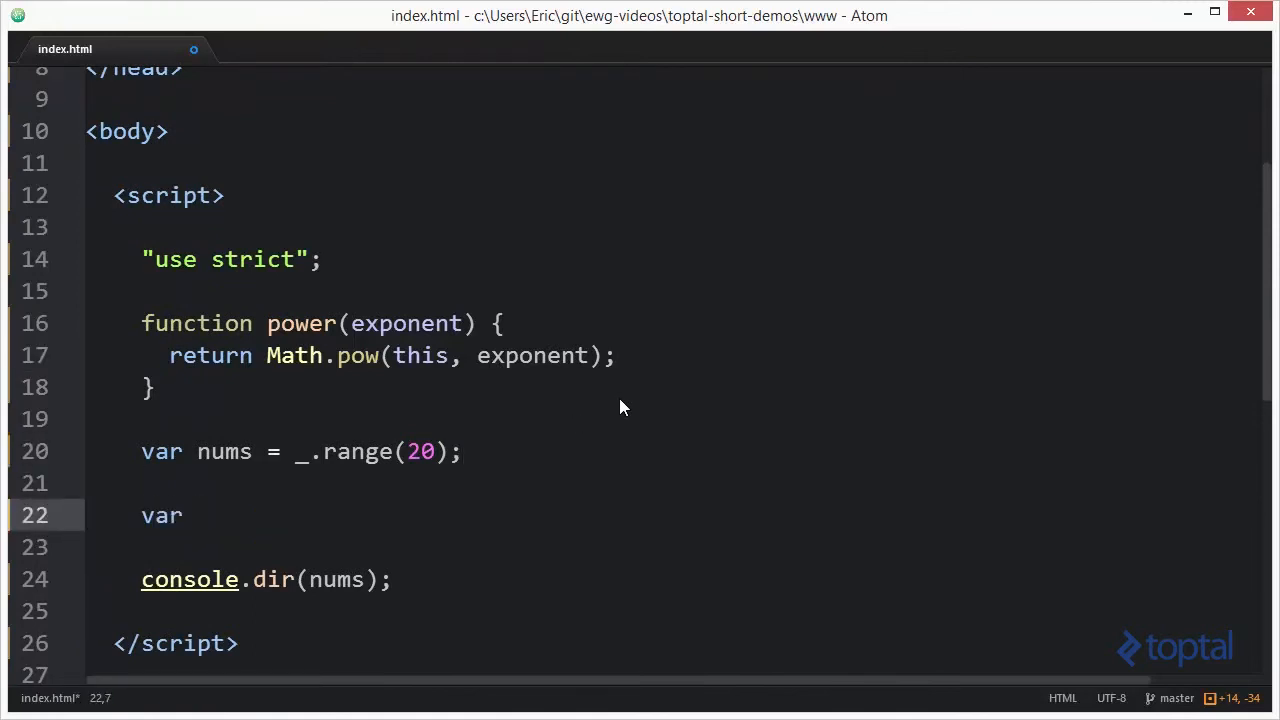
pyautogui.write('resu')
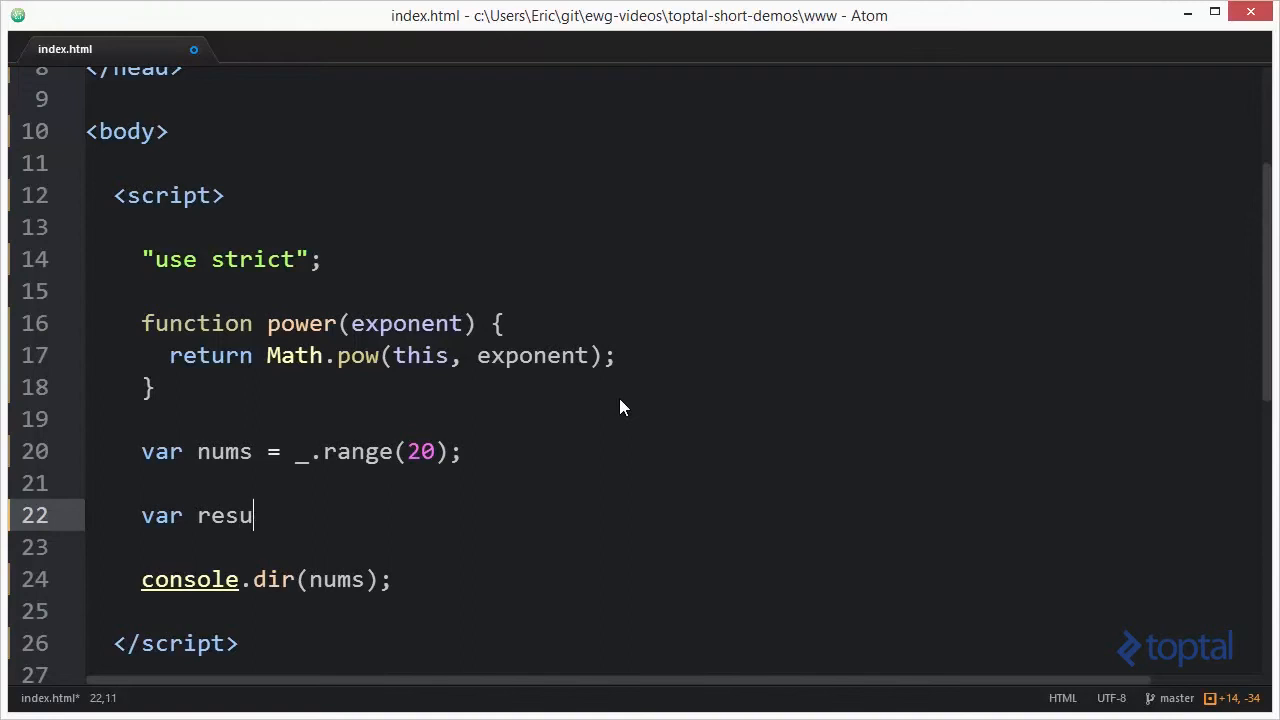
pyautogui.write('lt =')
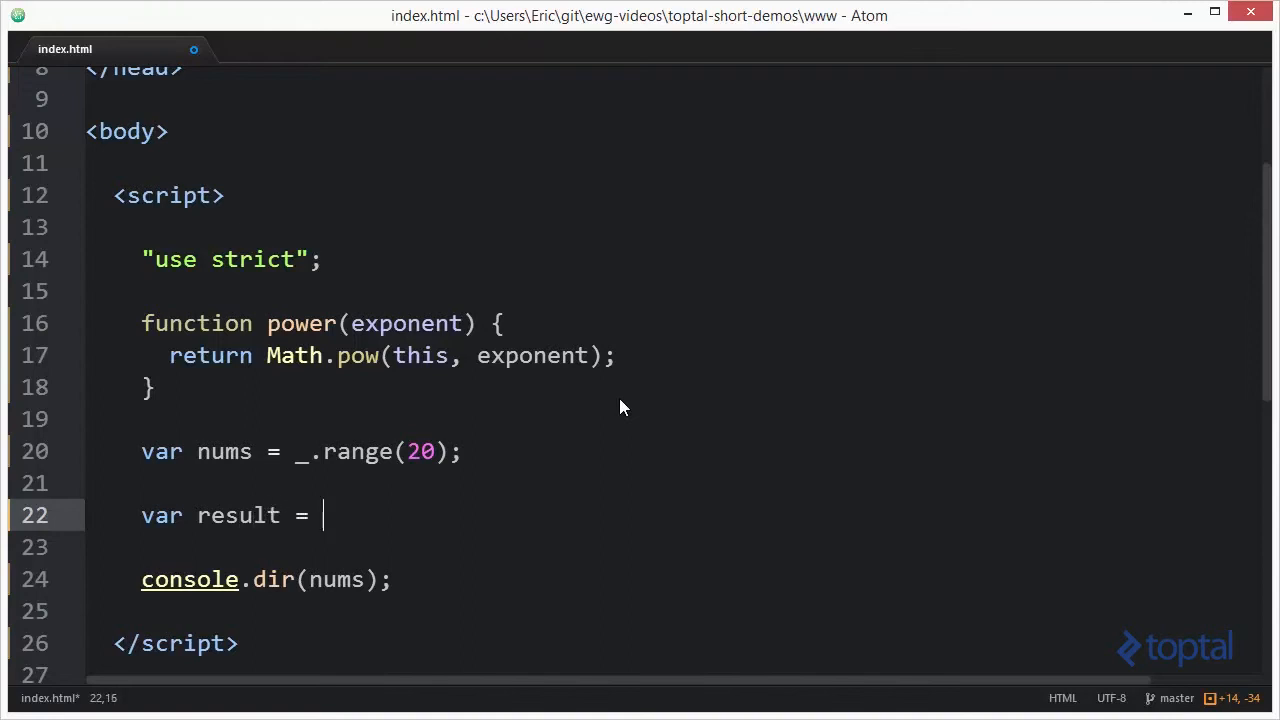
pyautogui.write('_.i')
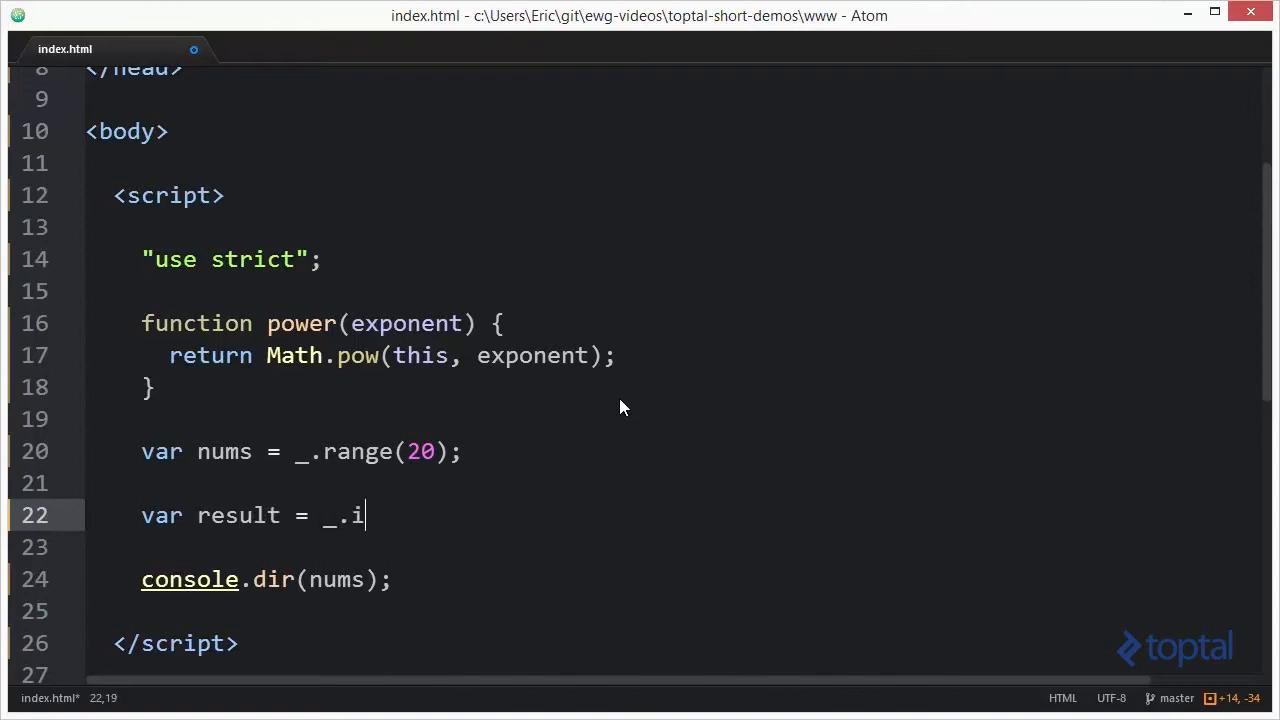
pyautogui.write('nvoke(')
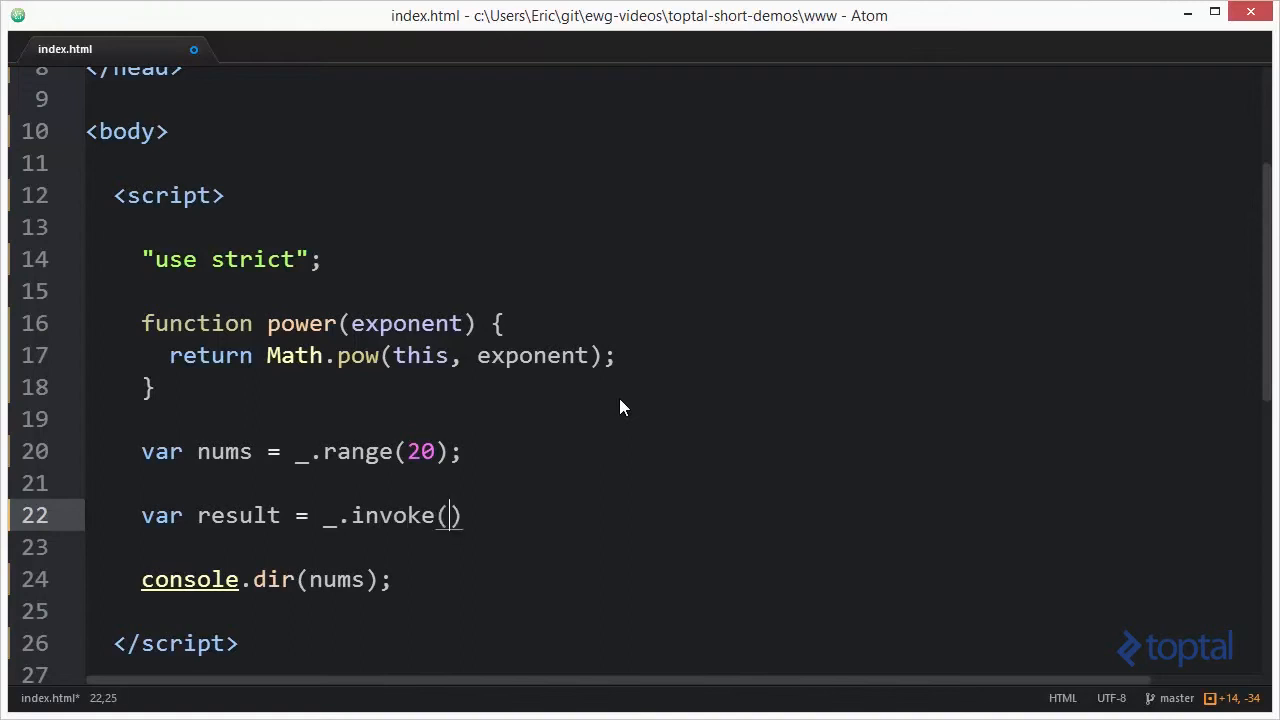
pyautogui.write('nums,')
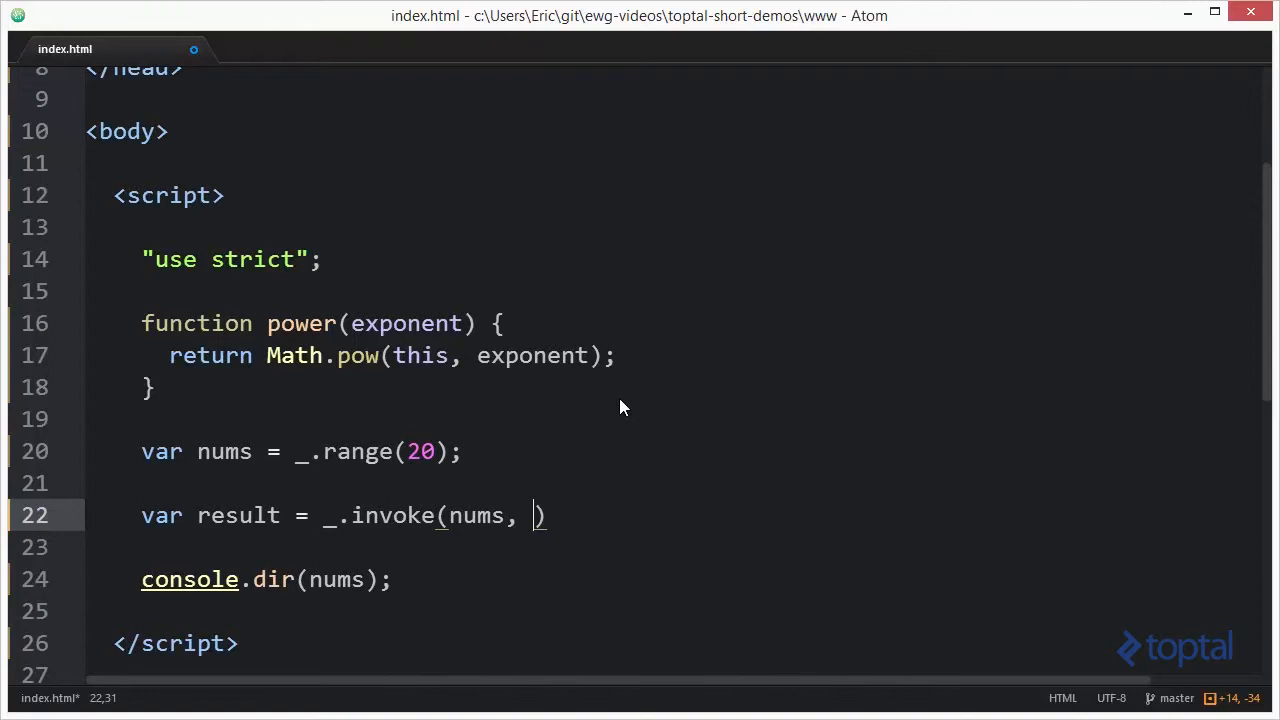
pyautogui.write('p')
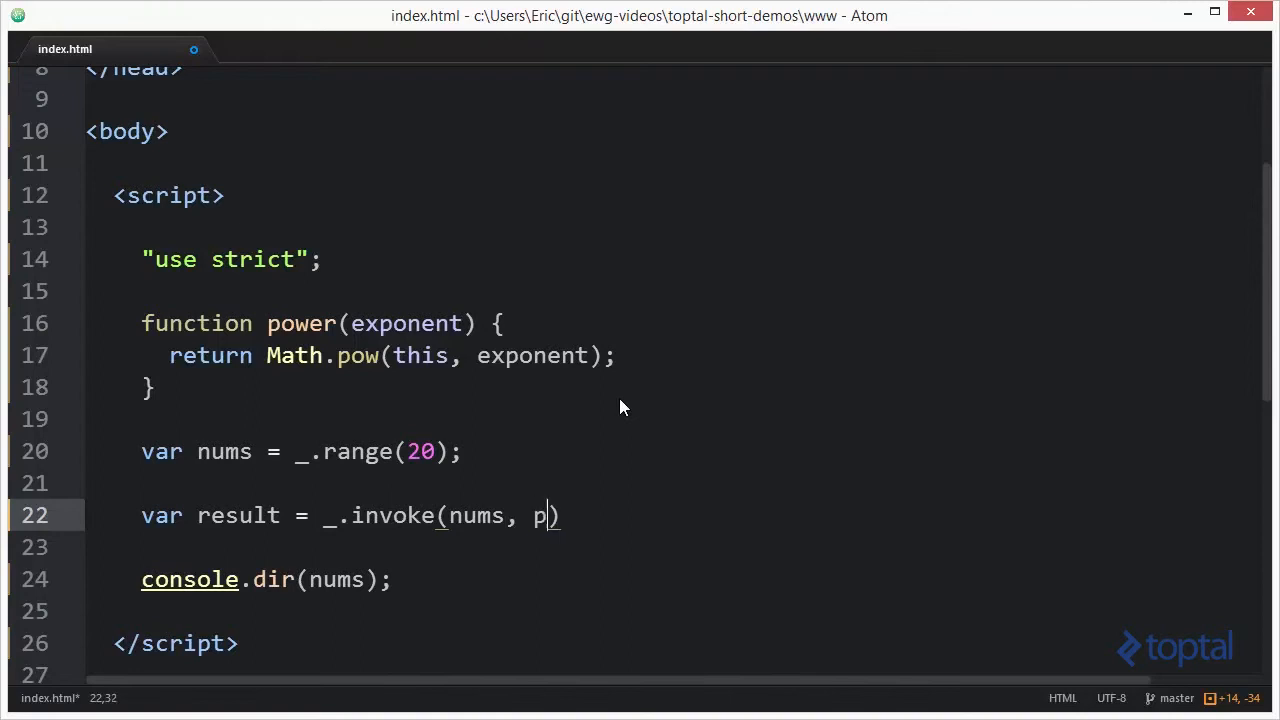
pyautogui.write('ower,')
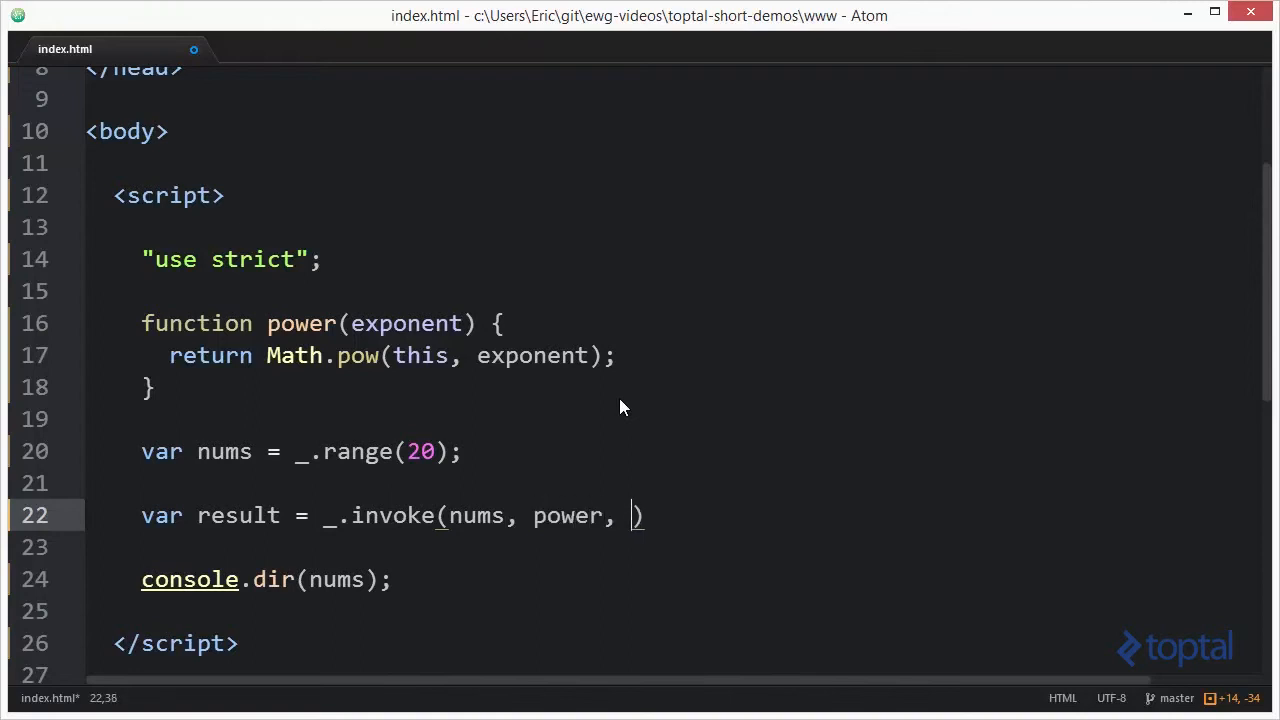
pyautogui.write('2')
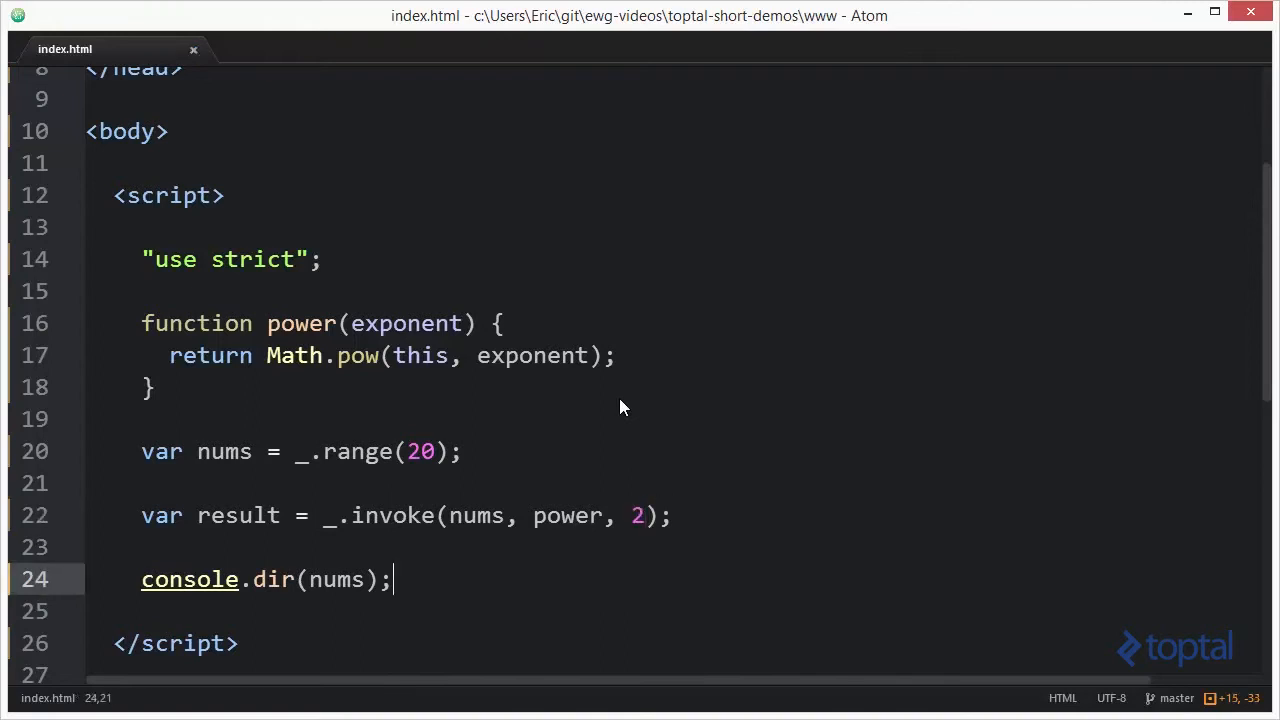
pyautogui.doubleClick(337, 580)
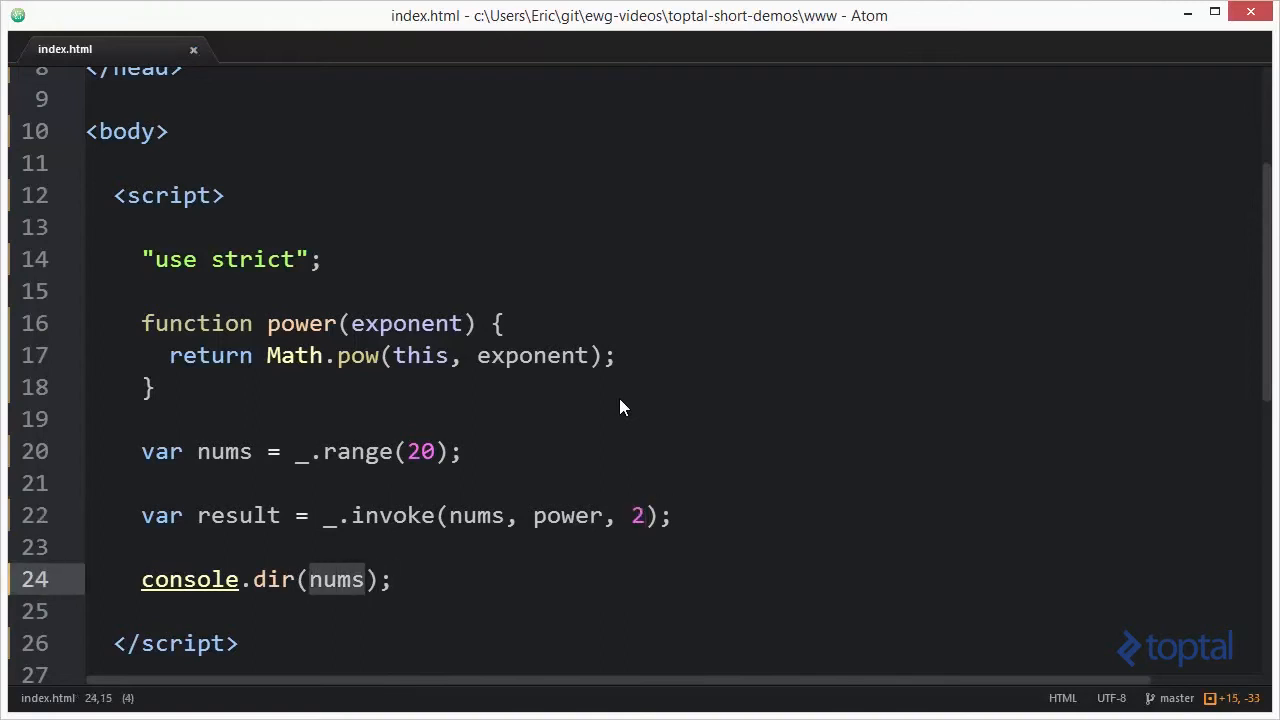
pyautogui.write('result')
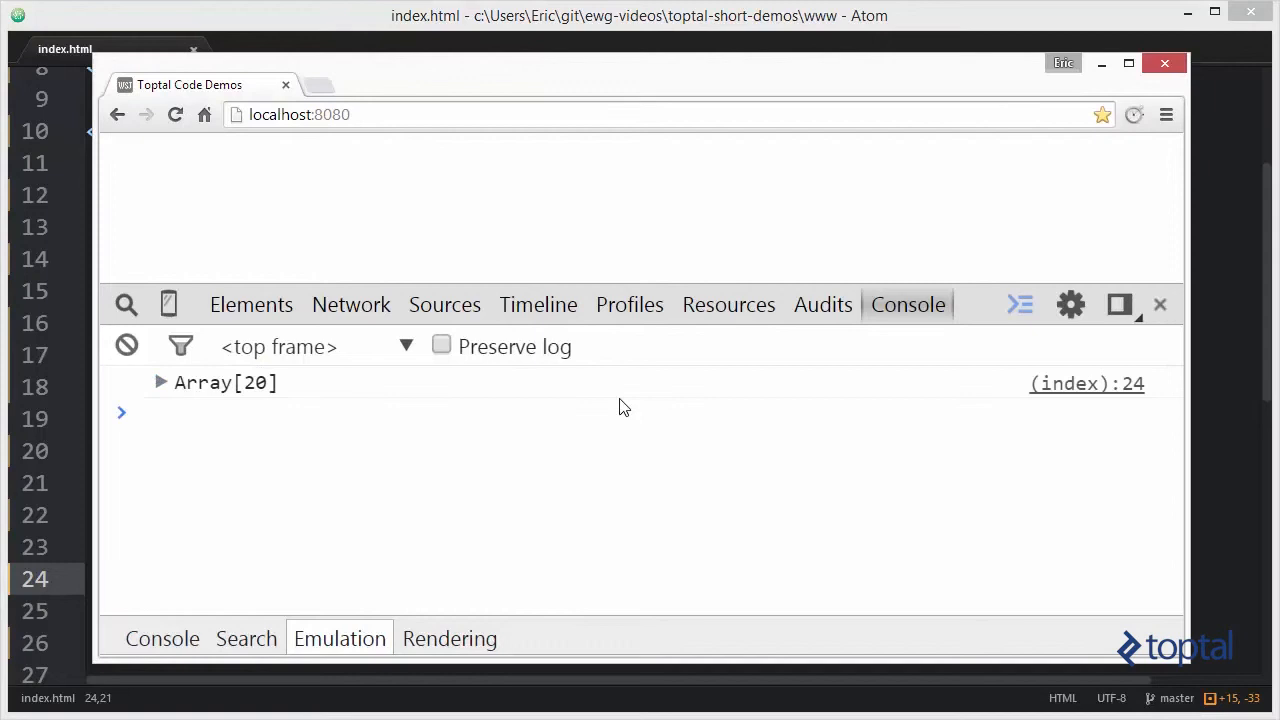
pyautogui.moveTo(207, 406)
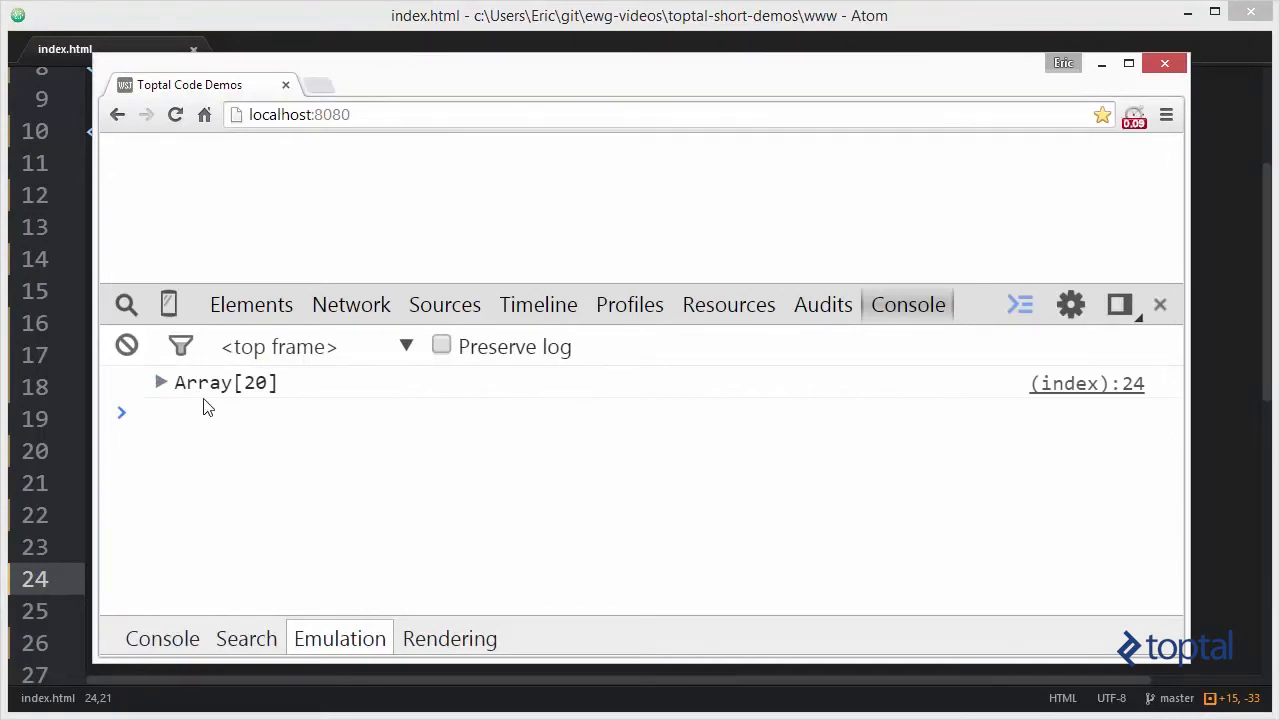
# - Expand the logged Array[20] to show squared values 0, 1, 4, 9, 16…
pyautogui.click(160, 382)
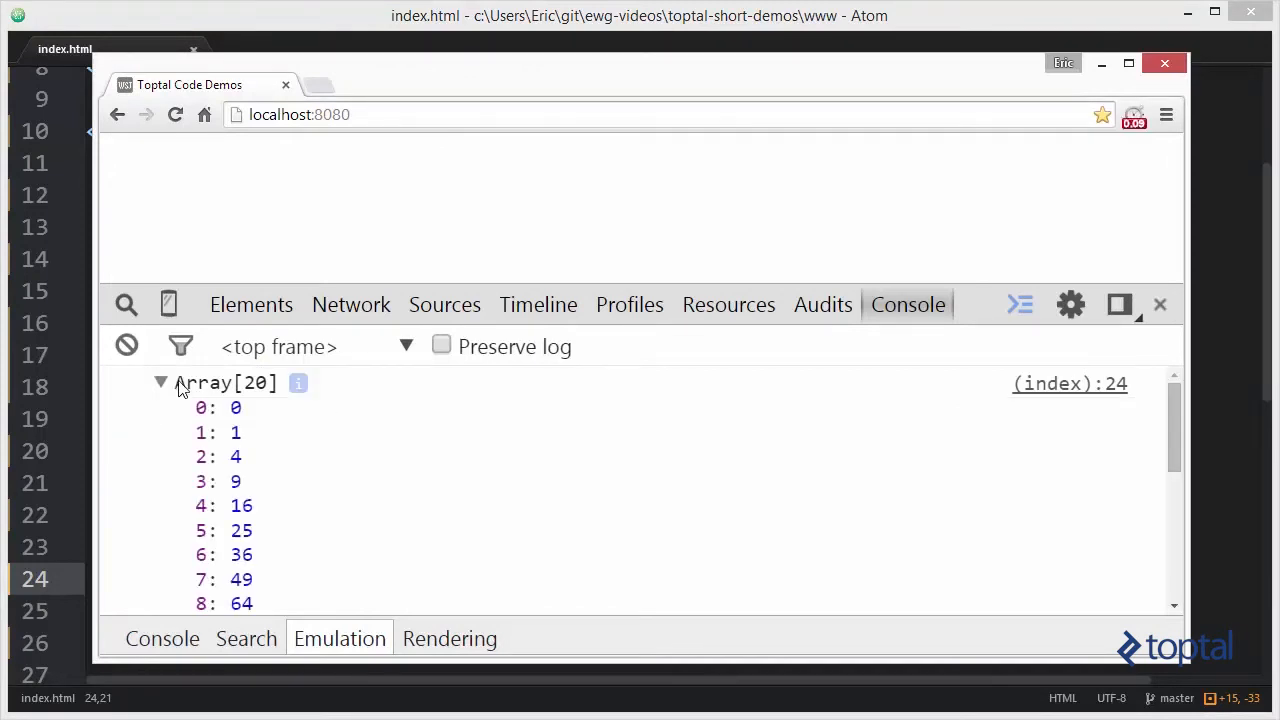
pyautogui.moveTo(260, 490)
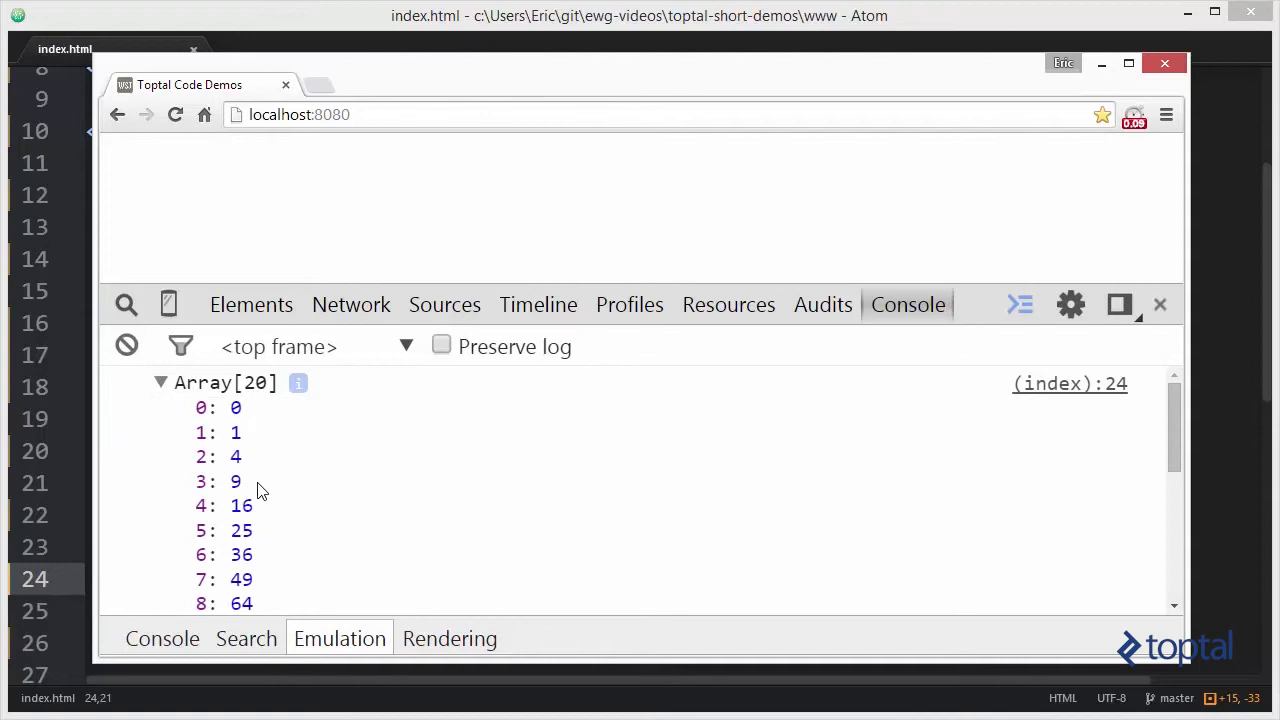
pyautogui.moveTo(280, 503)
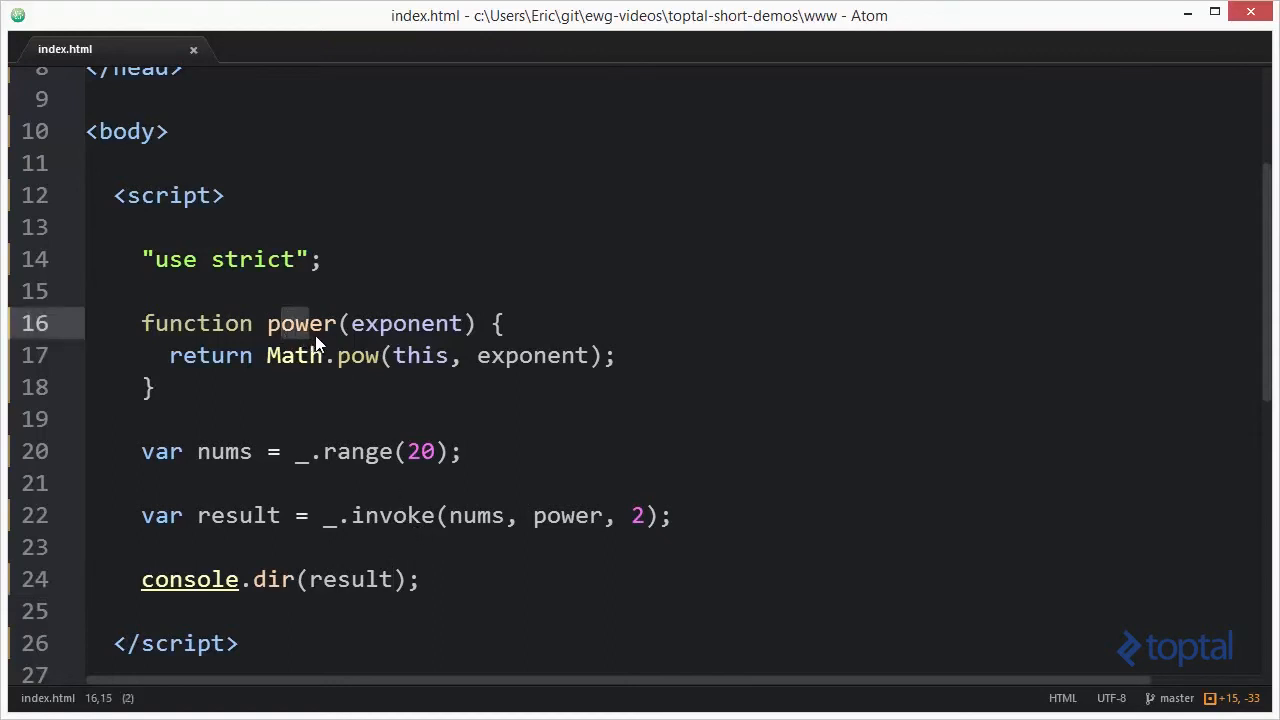
pyautogui.moveTo(405, 372)
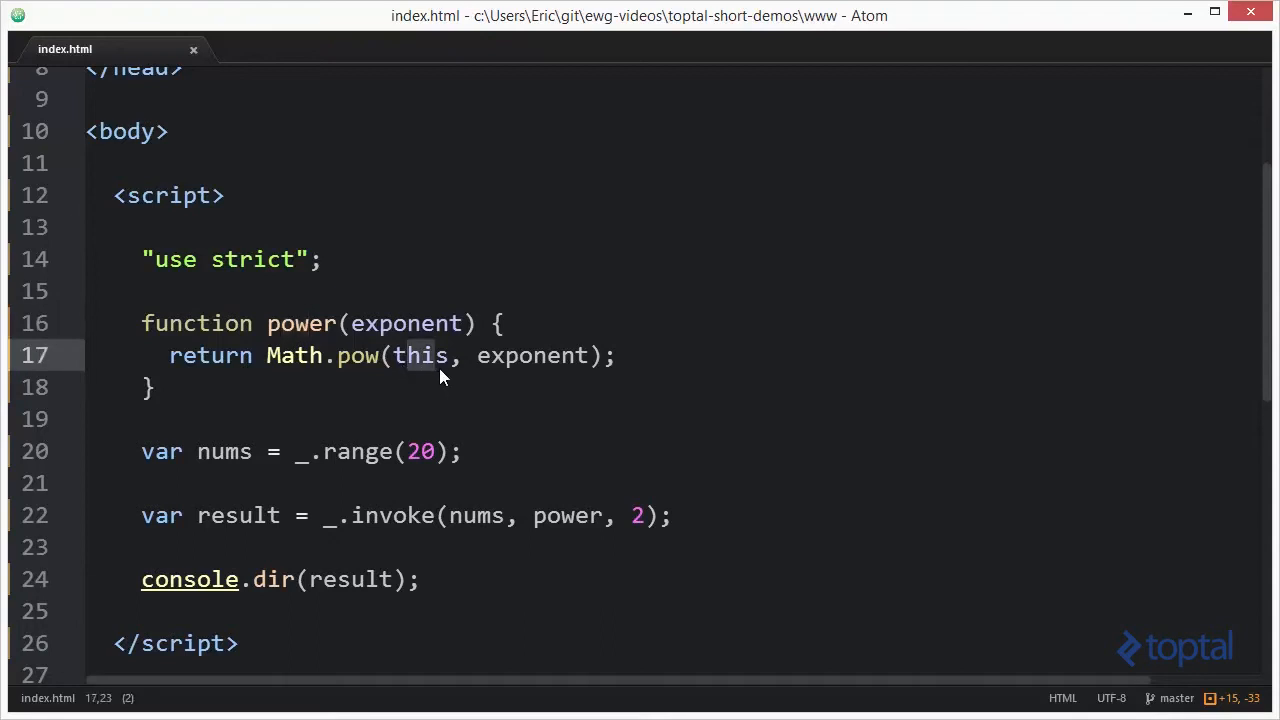
pyautogui.moveTo(500, 372)
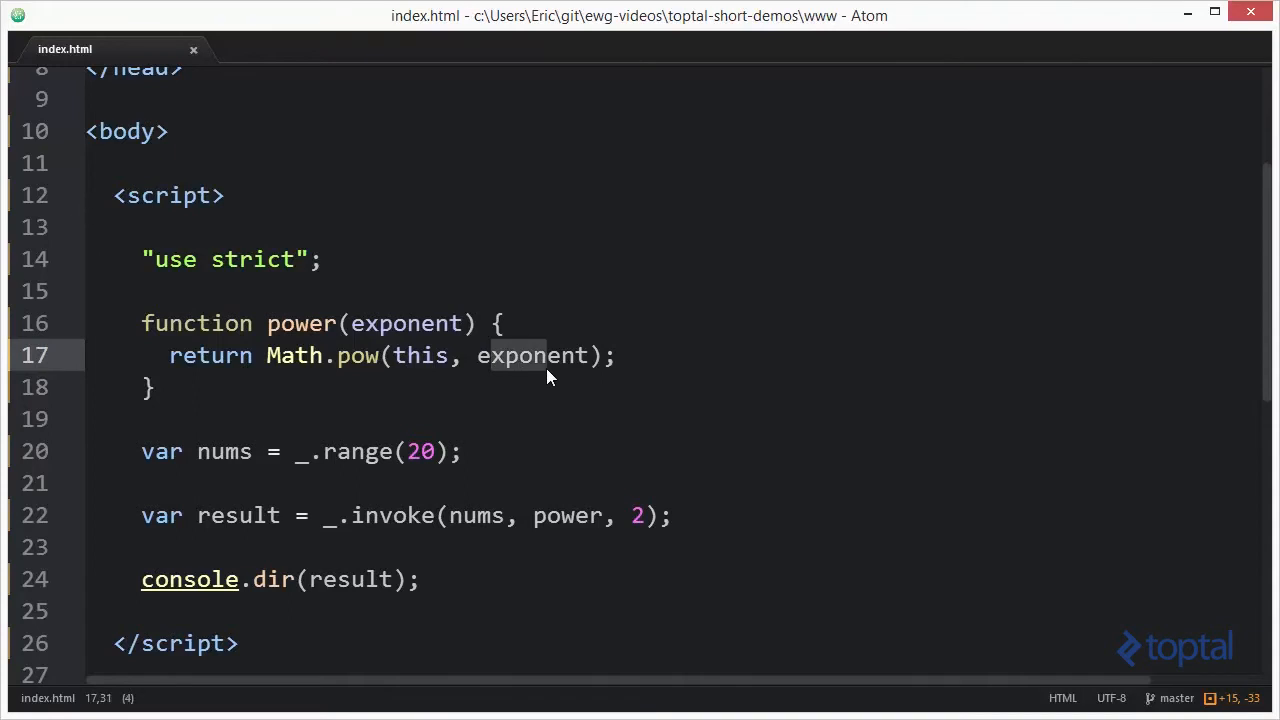
# - Point out the exponent argument in power's Math.pow(this, exponent) line
pyautogui.click(442, 323)
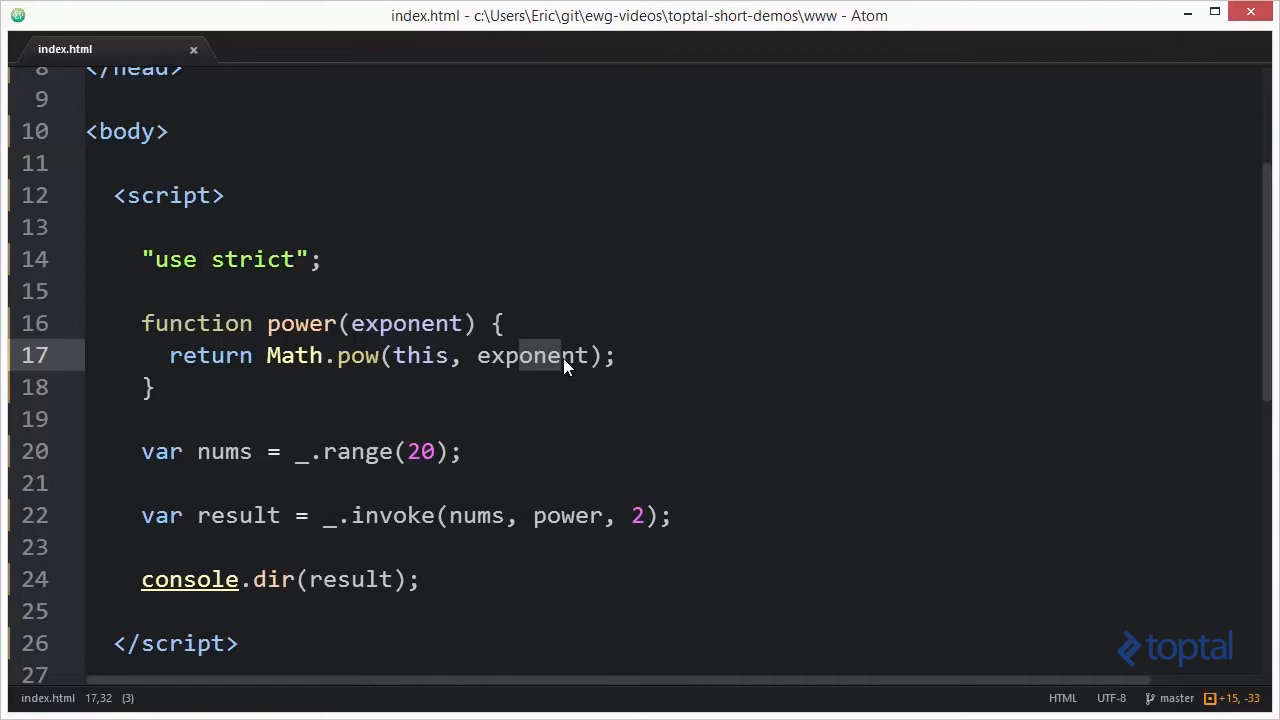
pyautogui.moveTo(640, 530)
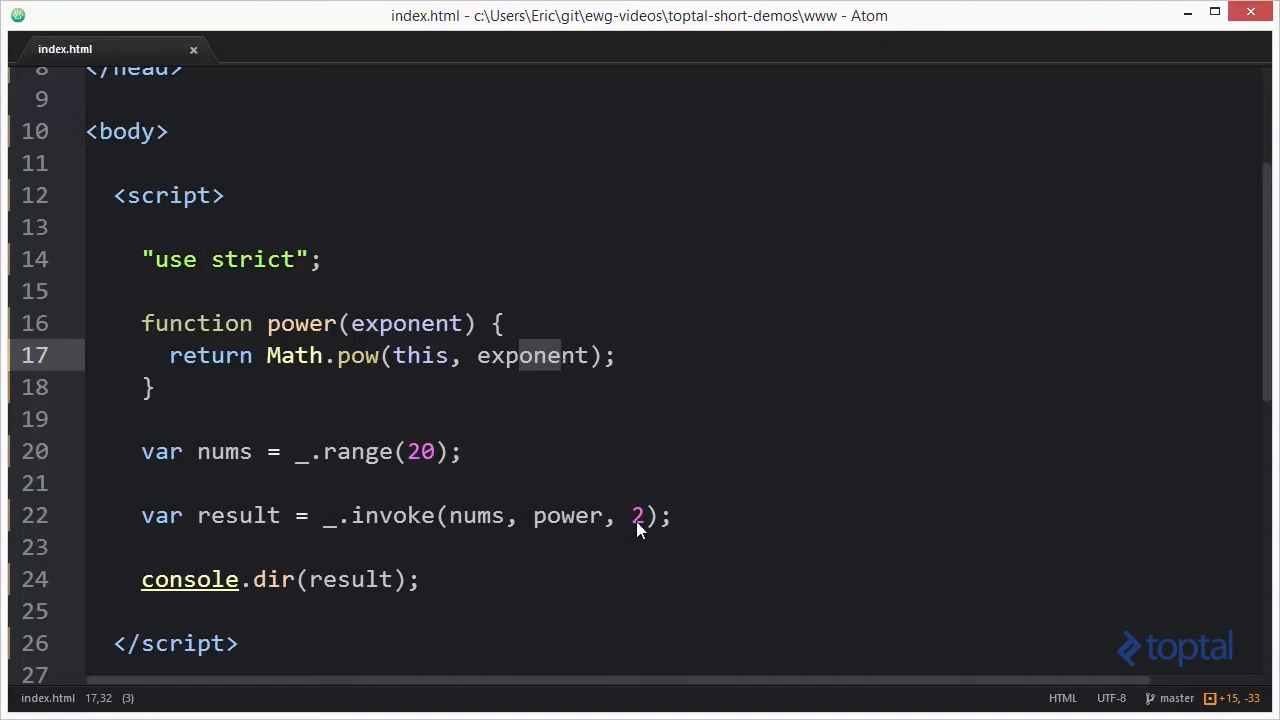
pyautogui.write(',')
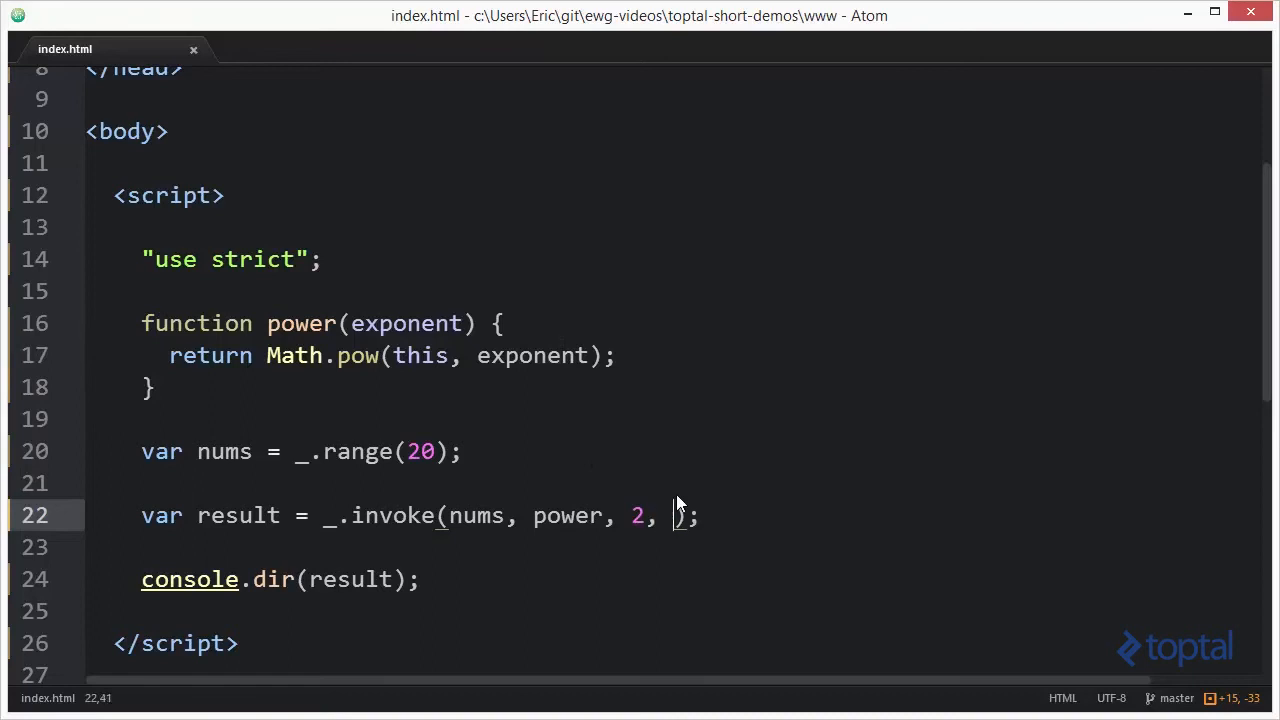
pyautogui.write('4')
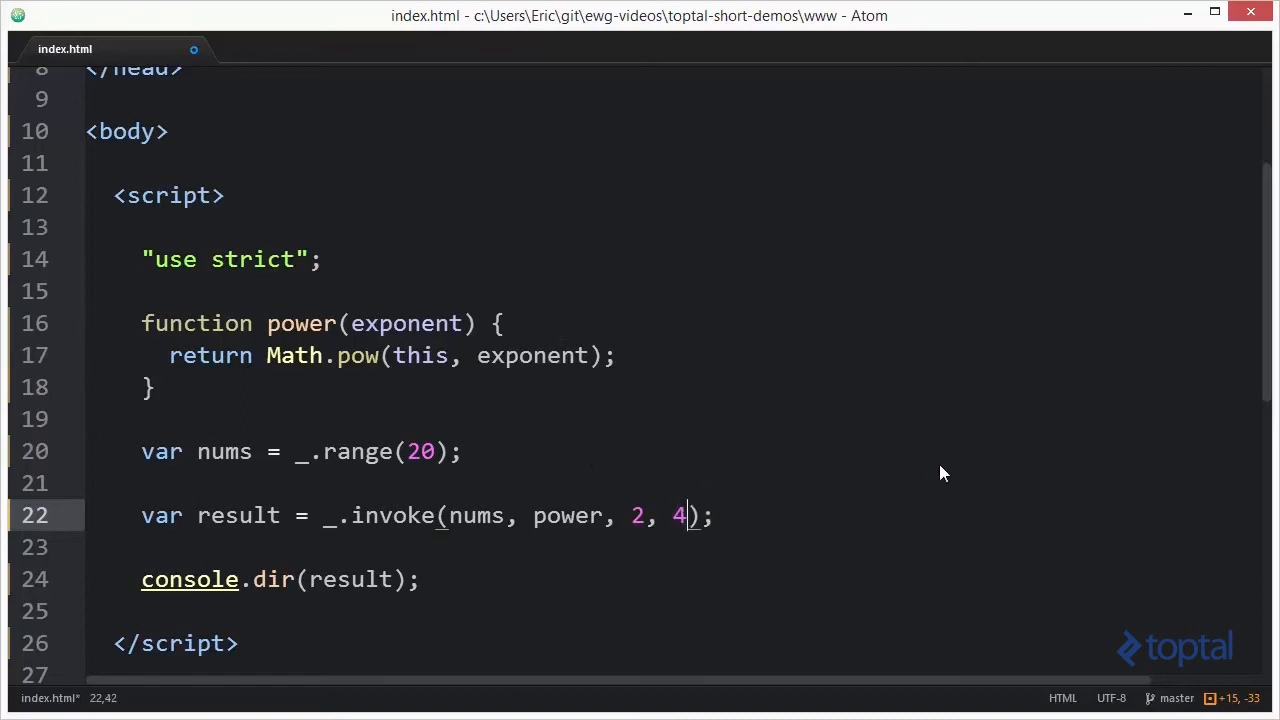
pyautogui.write(',')
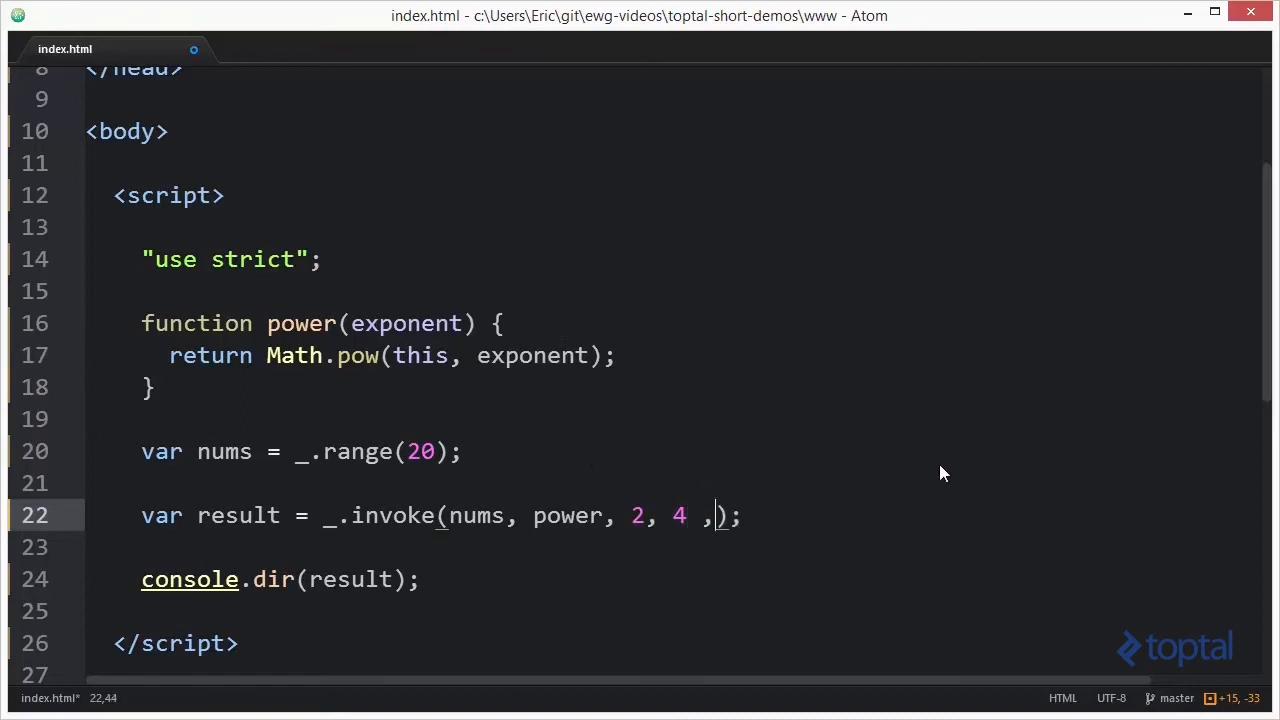
pyautogui.write('6')
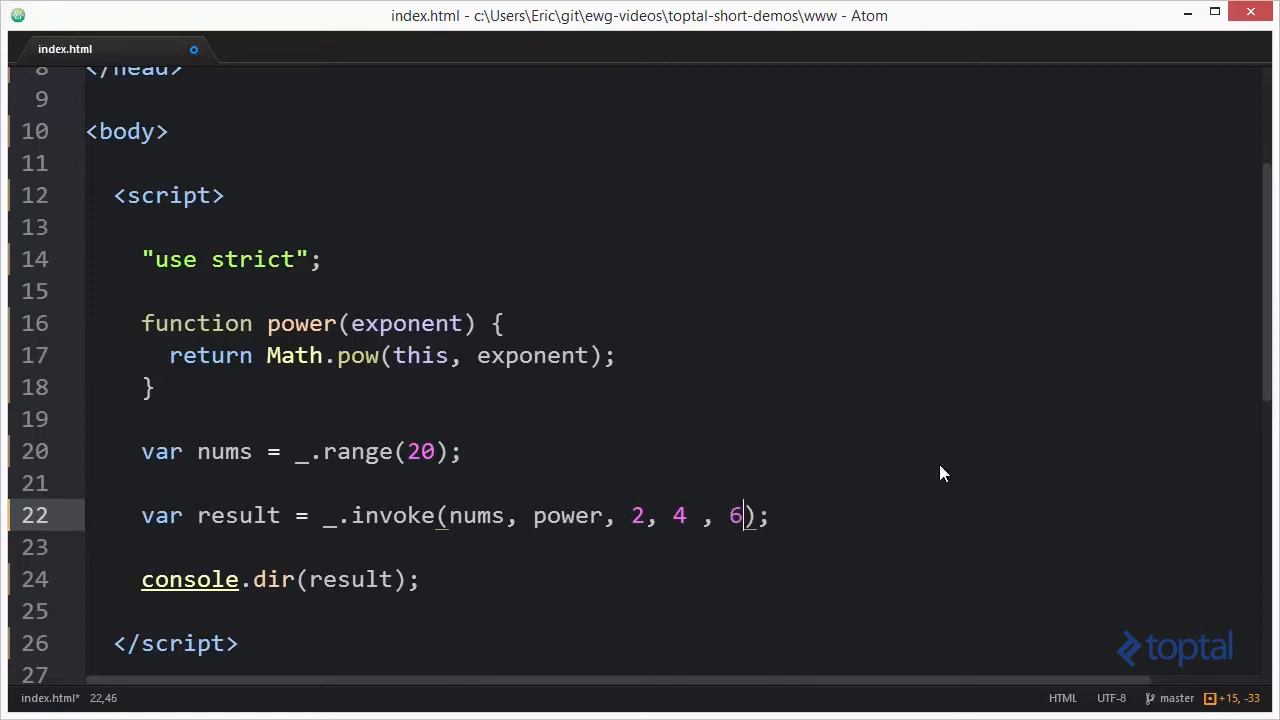
pyautogui.click(460, 323)
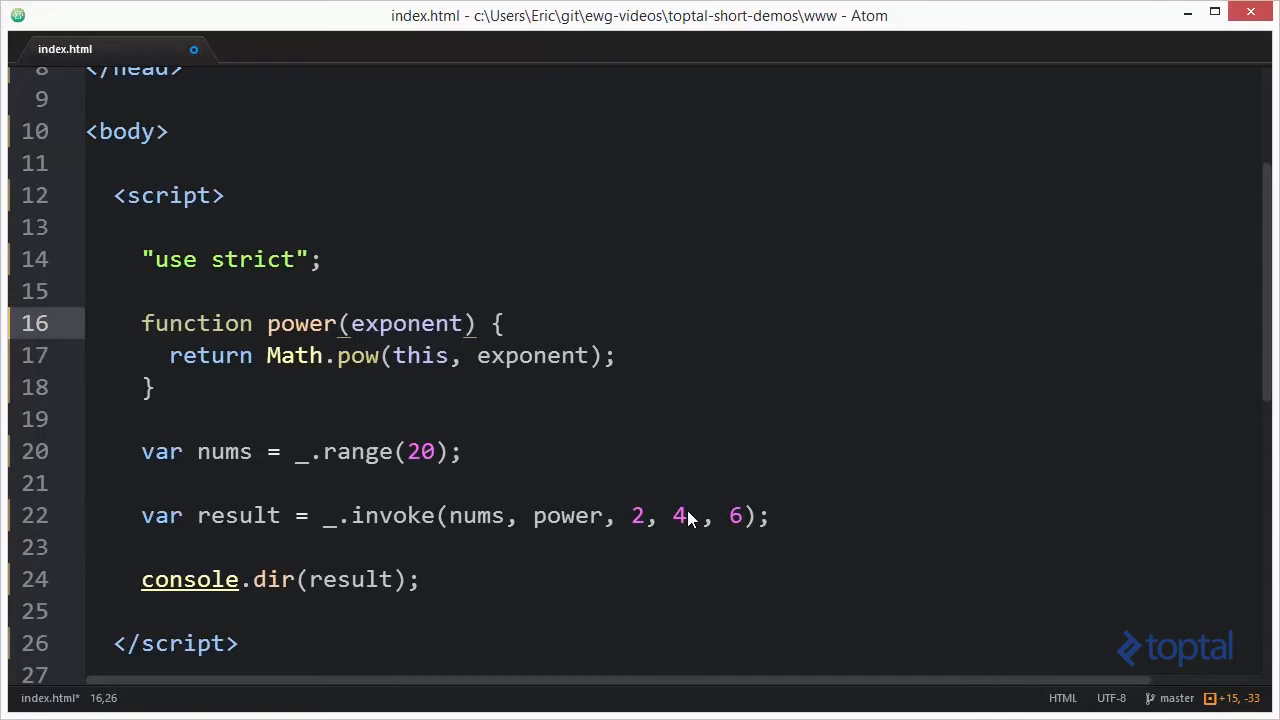
pyautogui.press('Backspace')
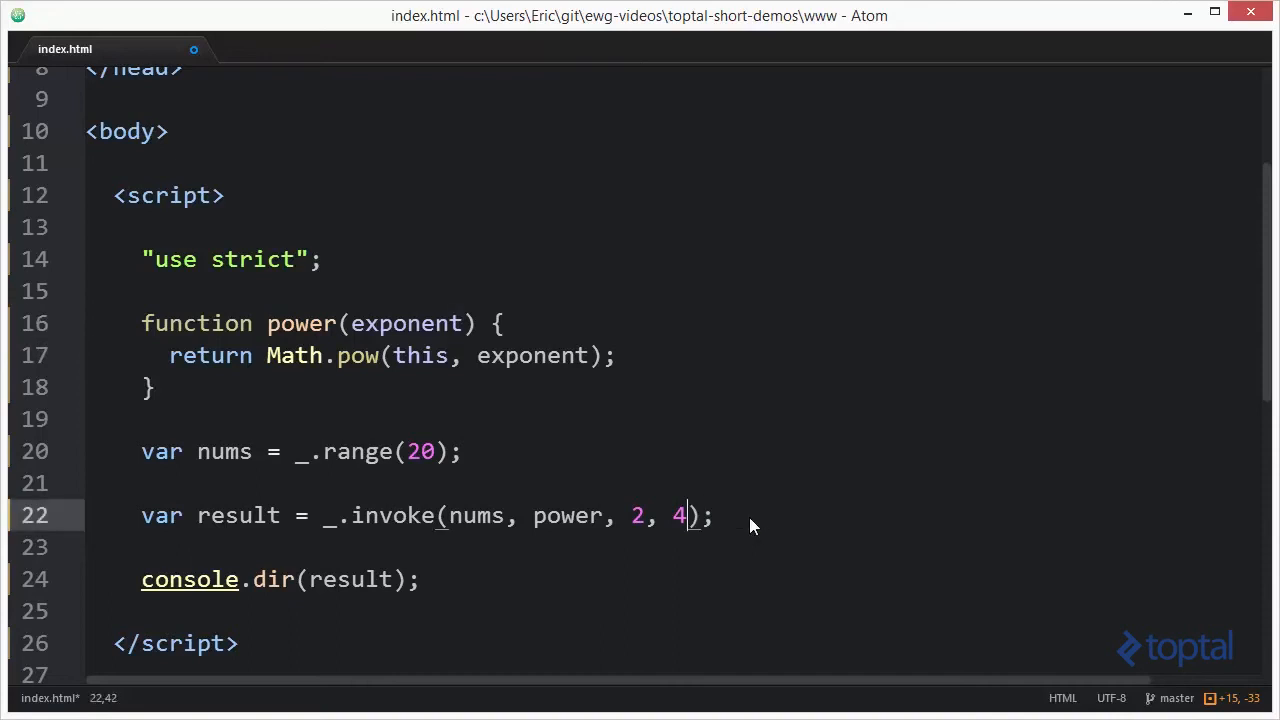
pyautogui.press('BackSpace')
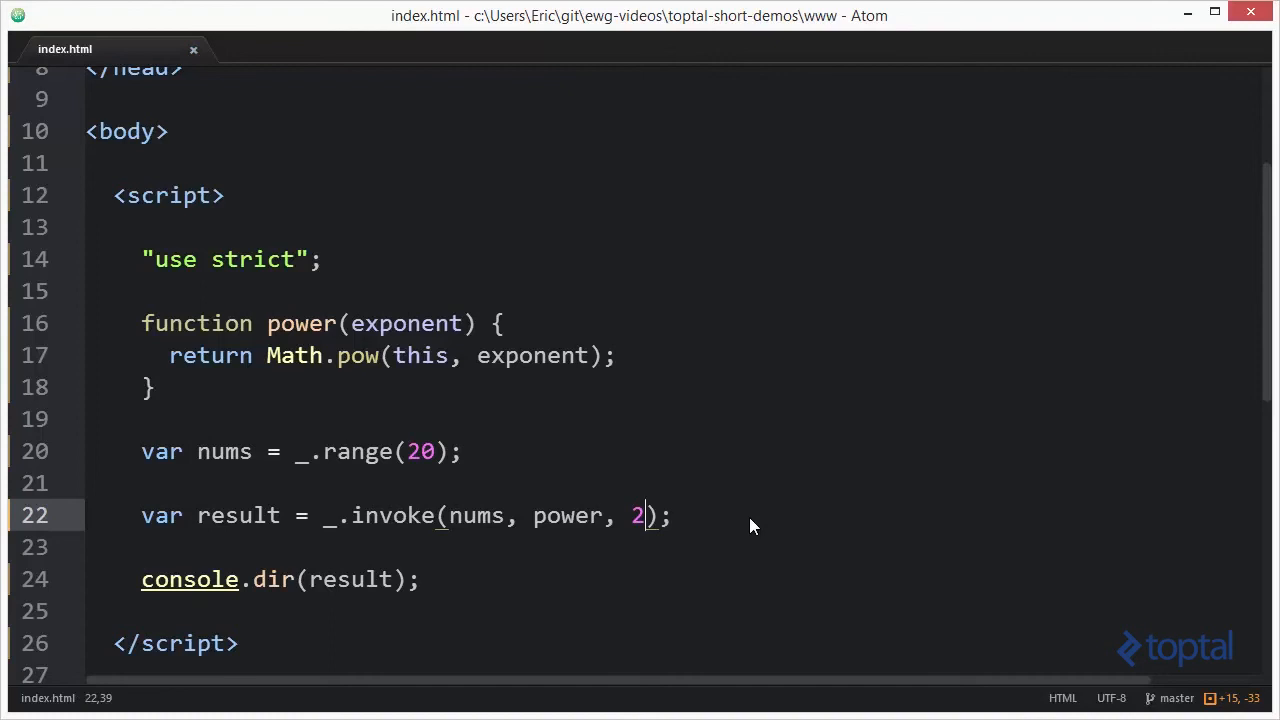
pyautogui.press('BackSpace')
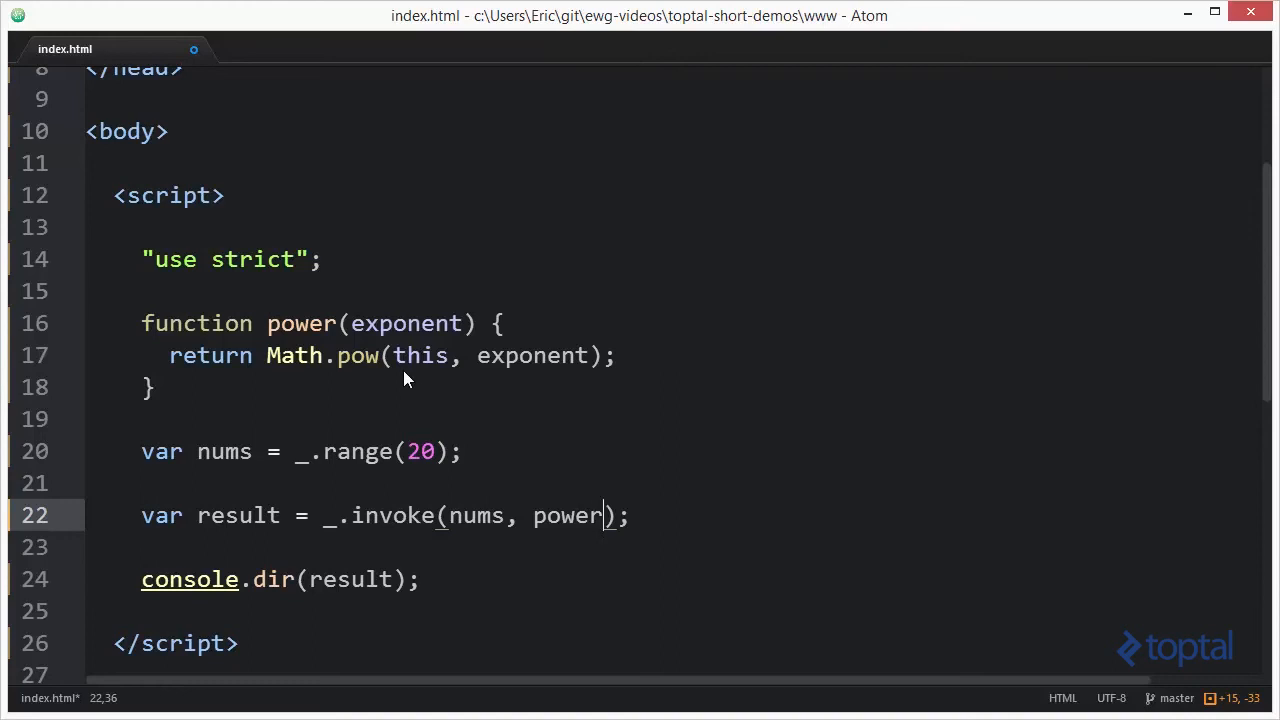
pyautogui.write(', 2')
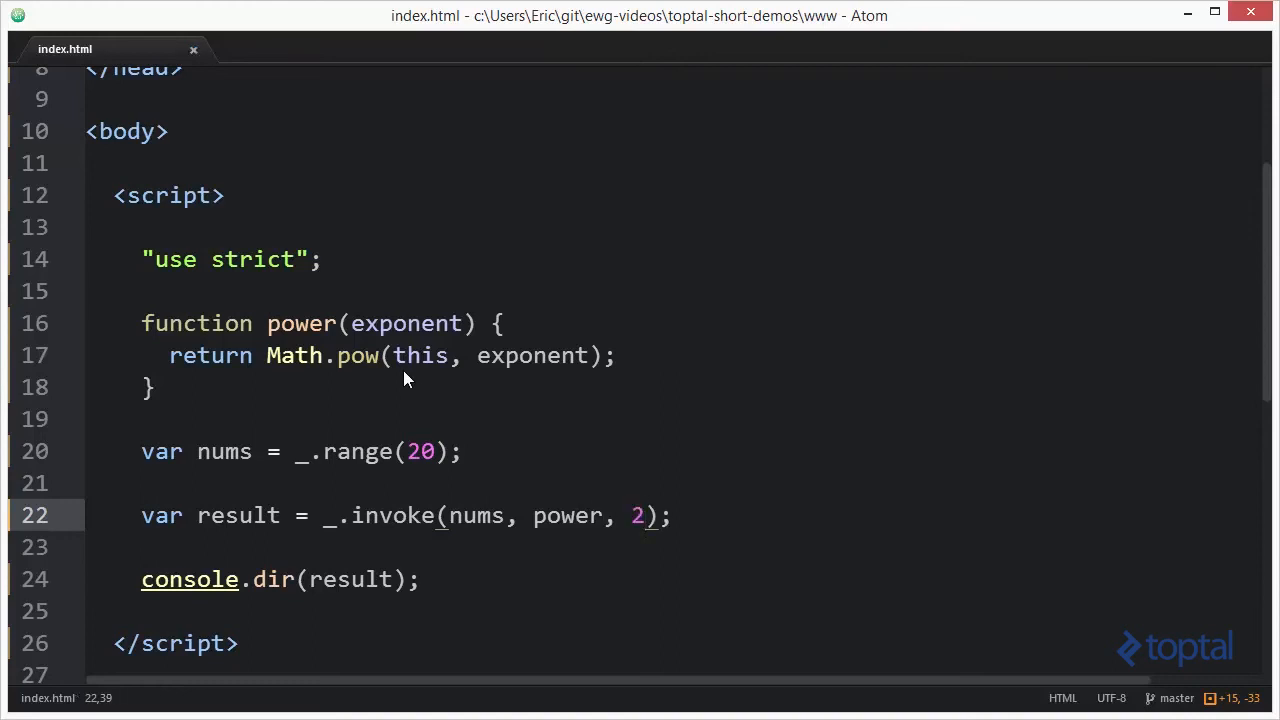